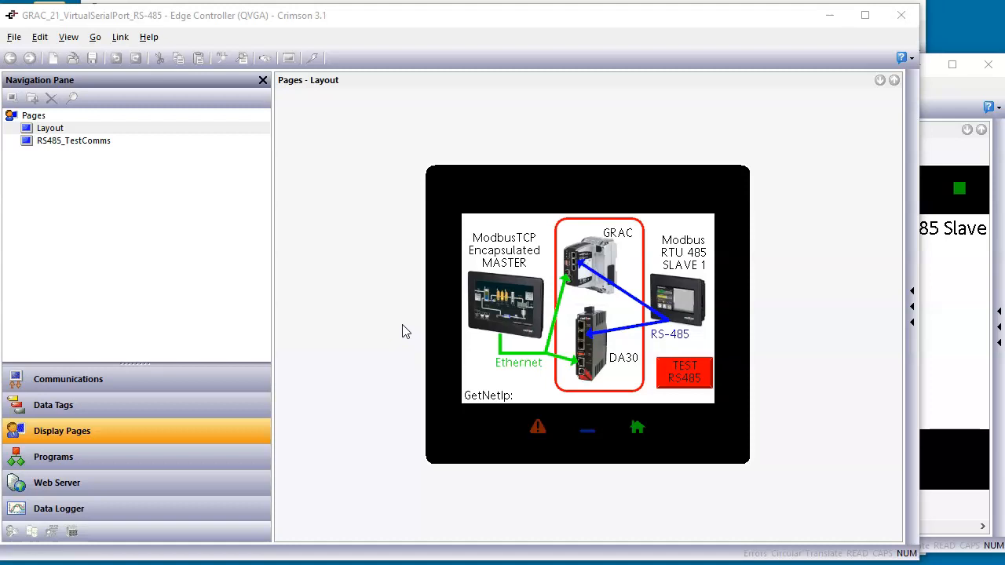
Select the DA30 picture in the GRAC project's Modbus RS-485 layout diagram
{"action": "left_click", "coordinate": [505, 306]}
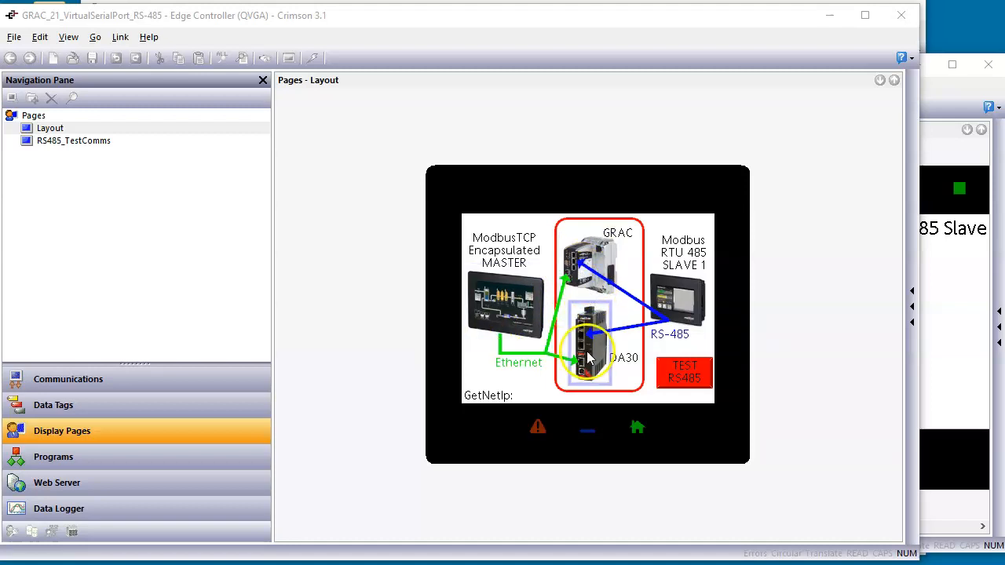
{"action": "mouse_move", "coordinate": [605, 320]}
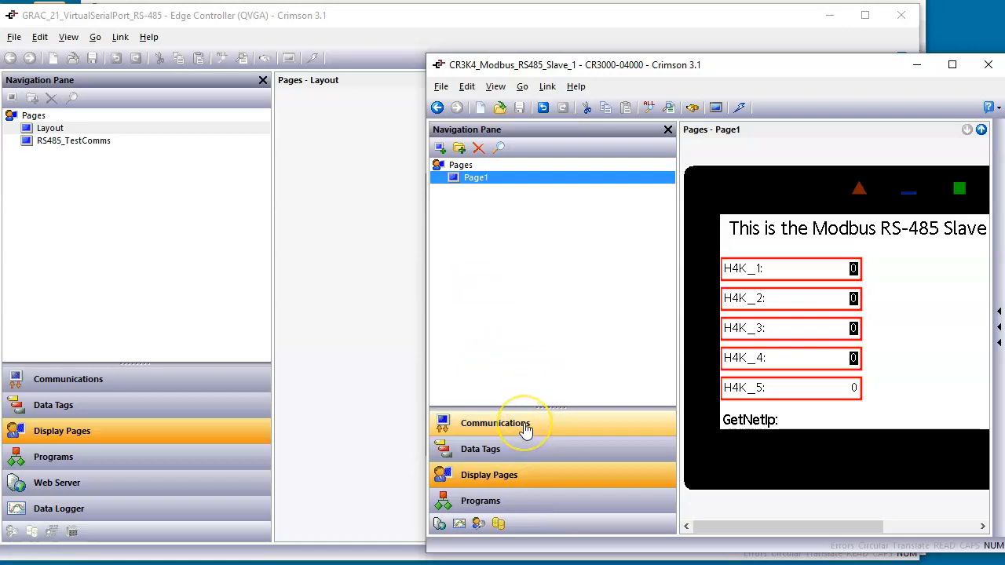
Inspect the slave's RS-485 Modbus RTU Slave port and Slave_1 device, expanding ToFrom_Data
{"action": "left_click", "coordinate": [495, 422]}
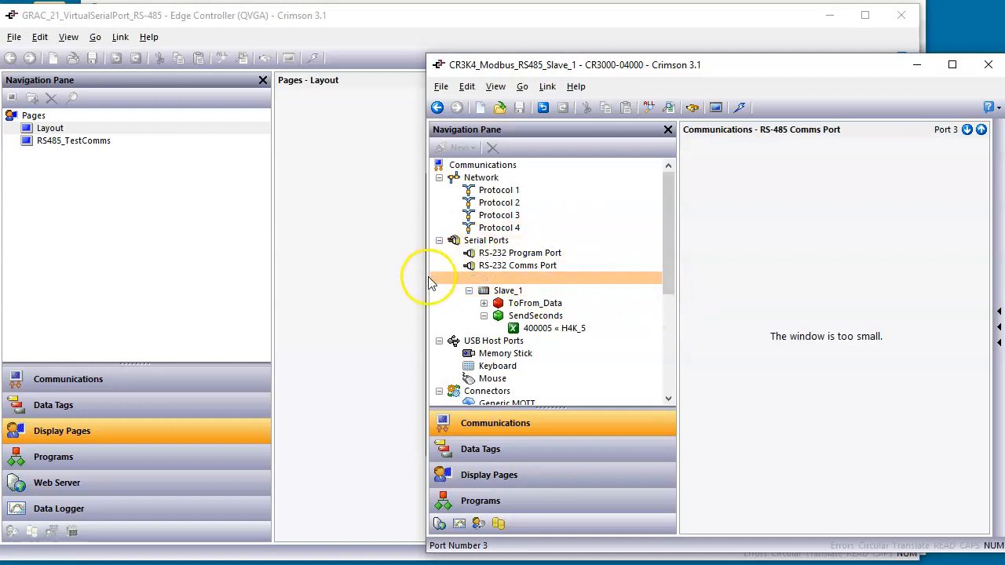
{"action": "left_click", "coordinate": [516, 278]}
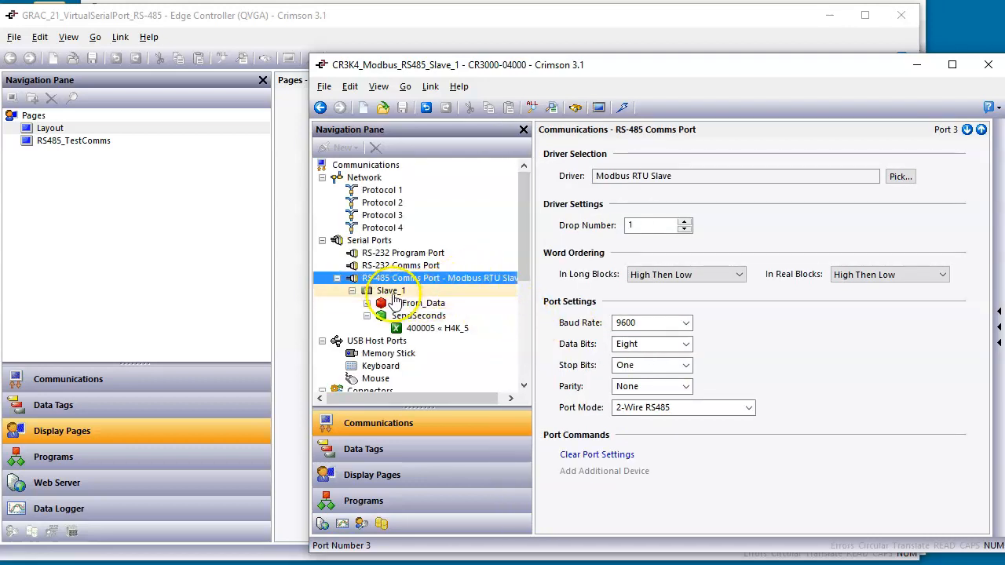
{"action": "left_click", "coordinate": [391, 291]}
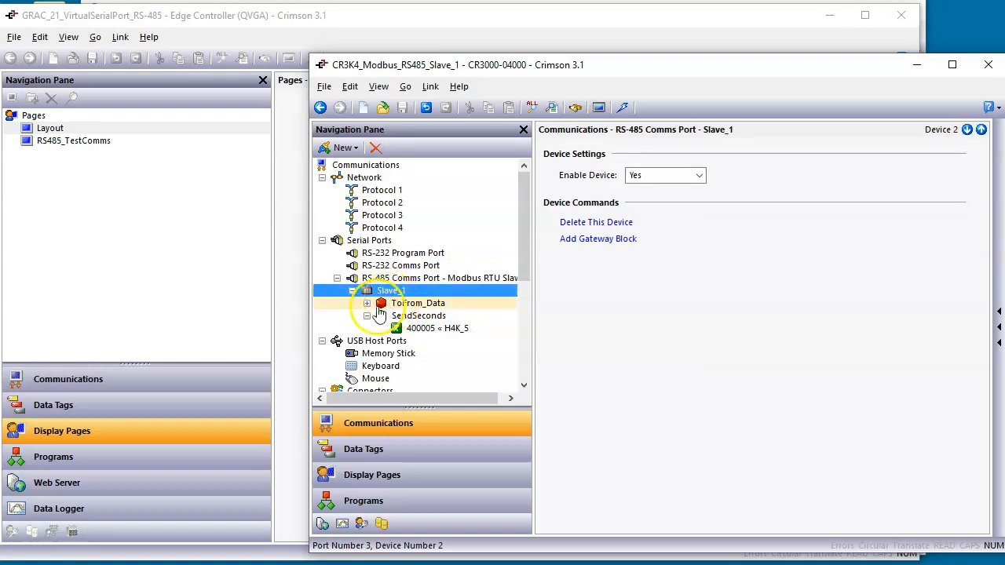
{"action": "left_click", "coordinate": [367, 303]}
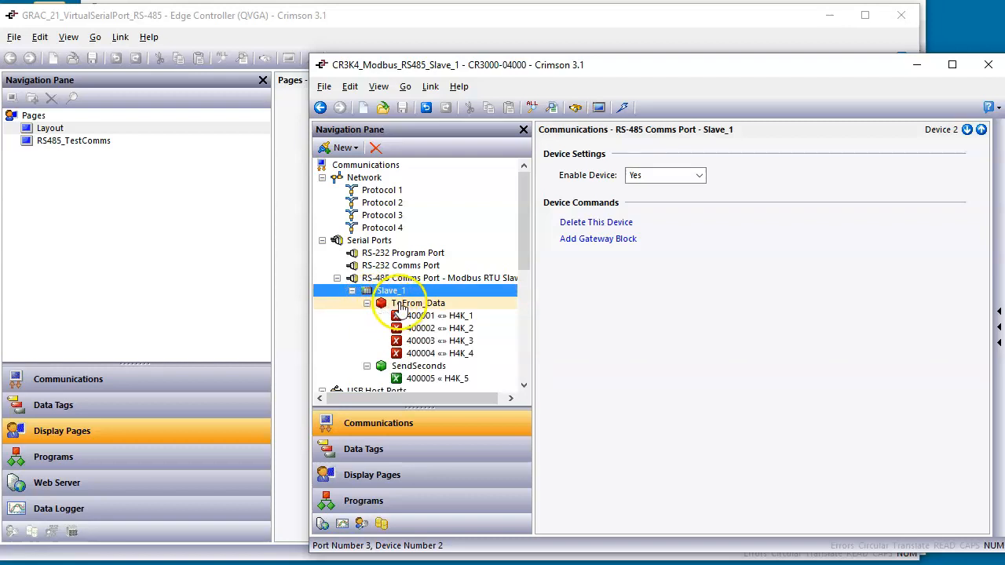
Review the ToFrom_Data and SendSeconds gateway blocks, ending on the Data Tags list
{"action": "left_click", "coordinate": [419, 303]}
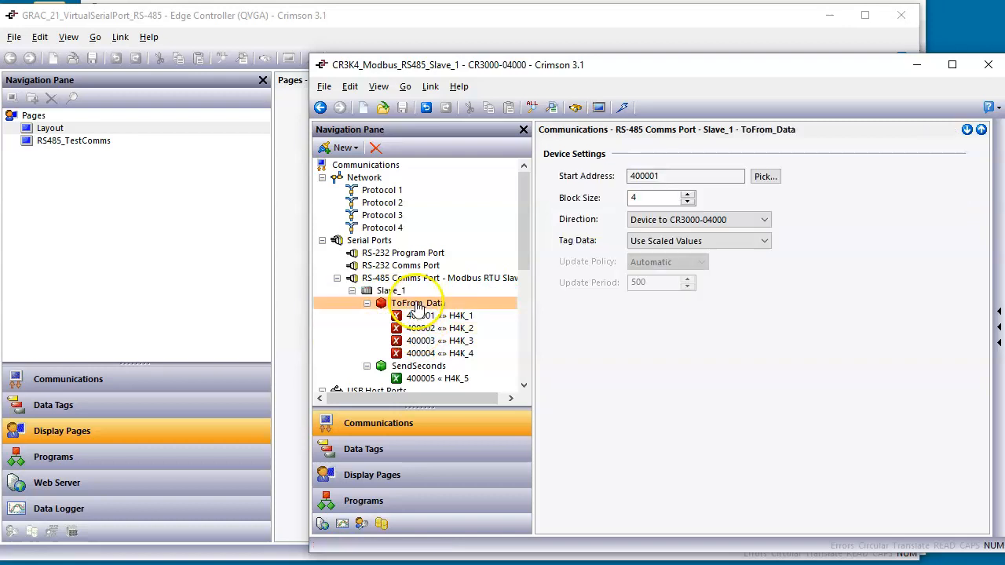
{"action": "left_click", "coordinate": [416, 303]}
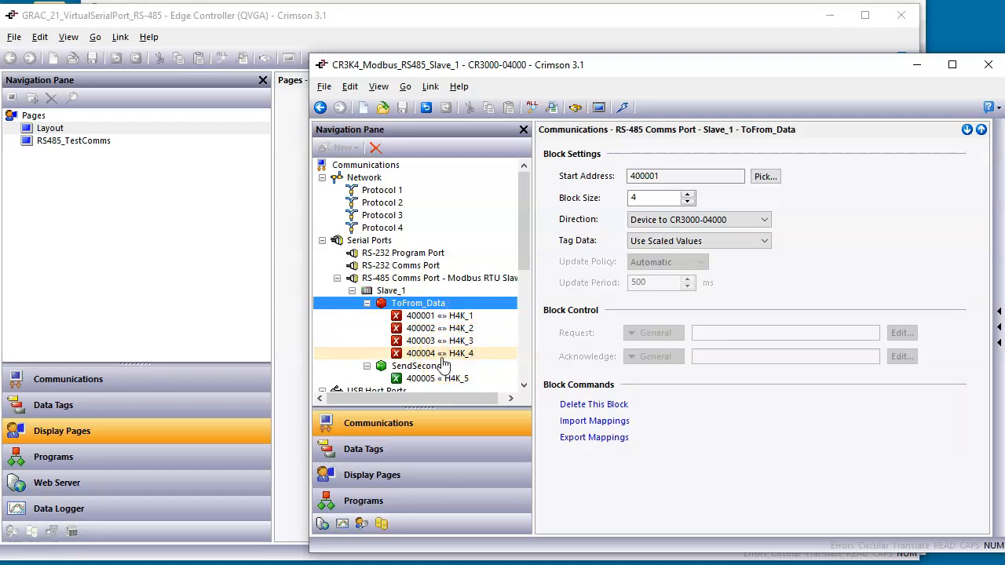
{"action": "left_click", "coordinate": [418, 366]}
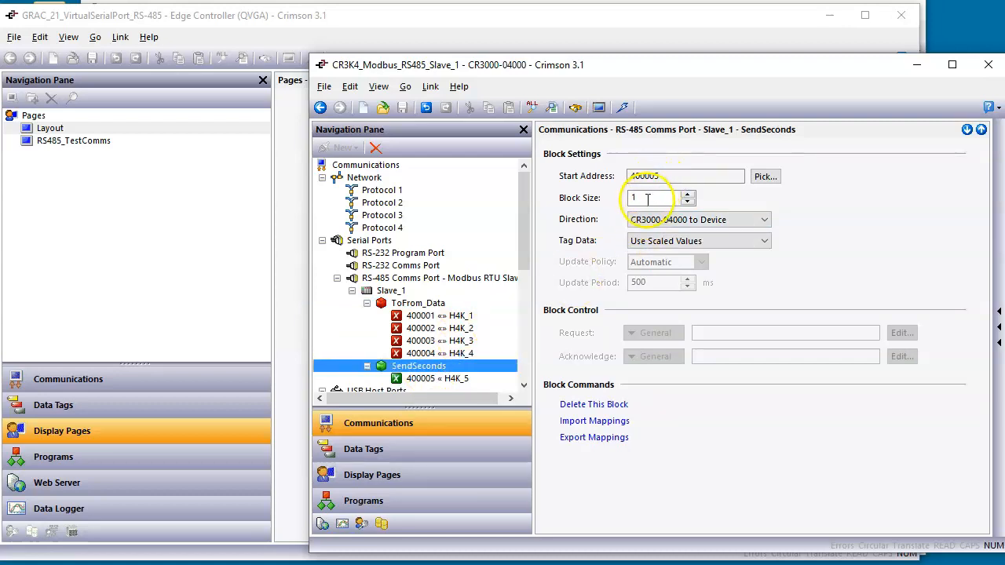
{"action": "left_click", "coordinate": [437, 379]}
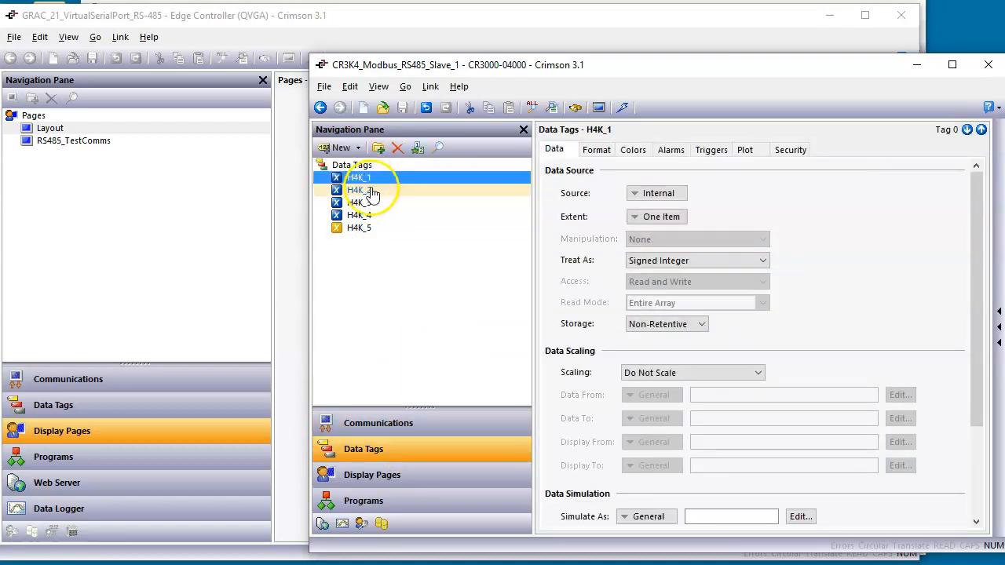
Inspect tags H4K_4 and H4K_5 (sourced from GetSec(GetNow())), then return to Communications
{"action": "left_click", "coordinate": [358, 215]}
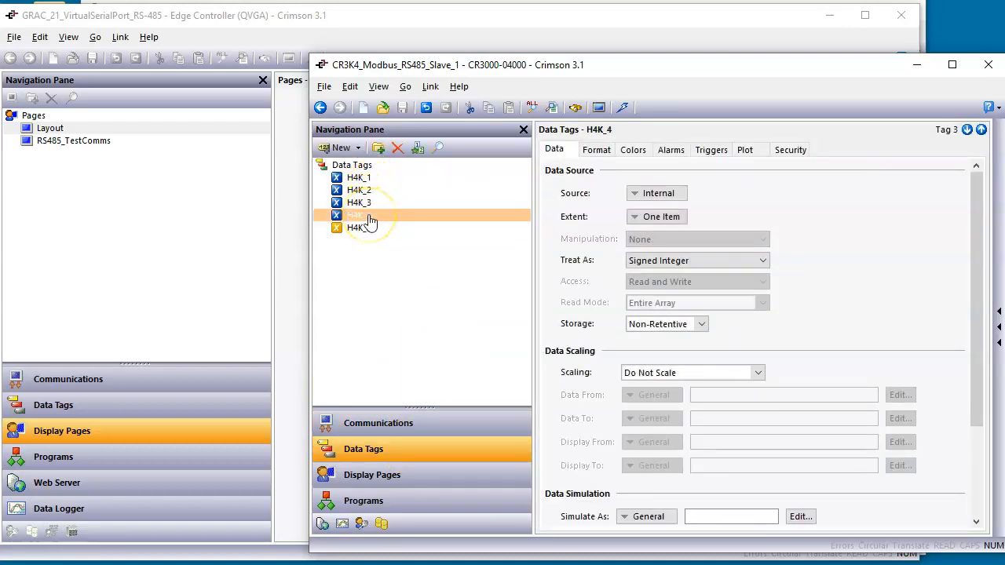
{"action": "left_click", "coordinate": [359, 228]}
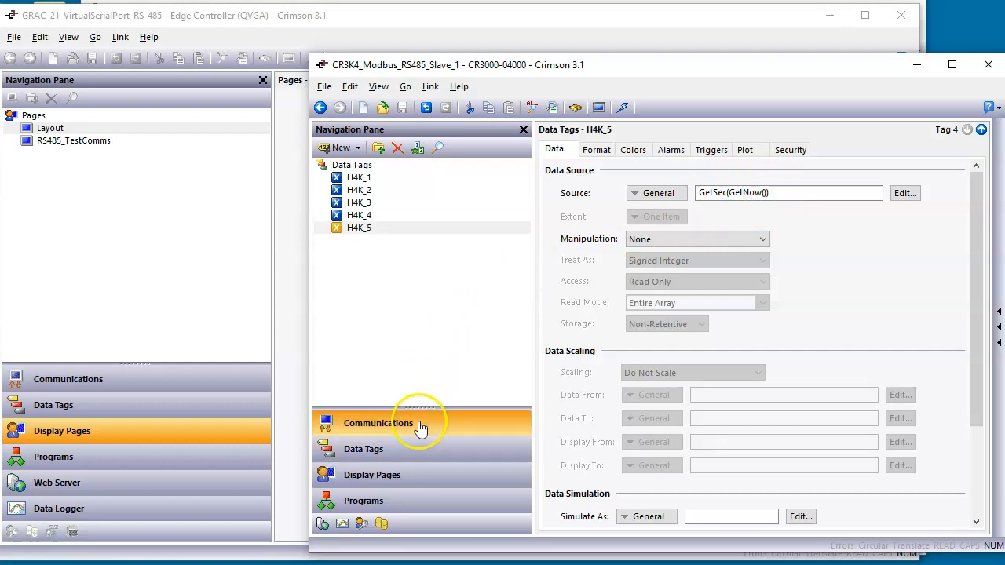
{"action": "left_click", "coordinate": [377, 423]}
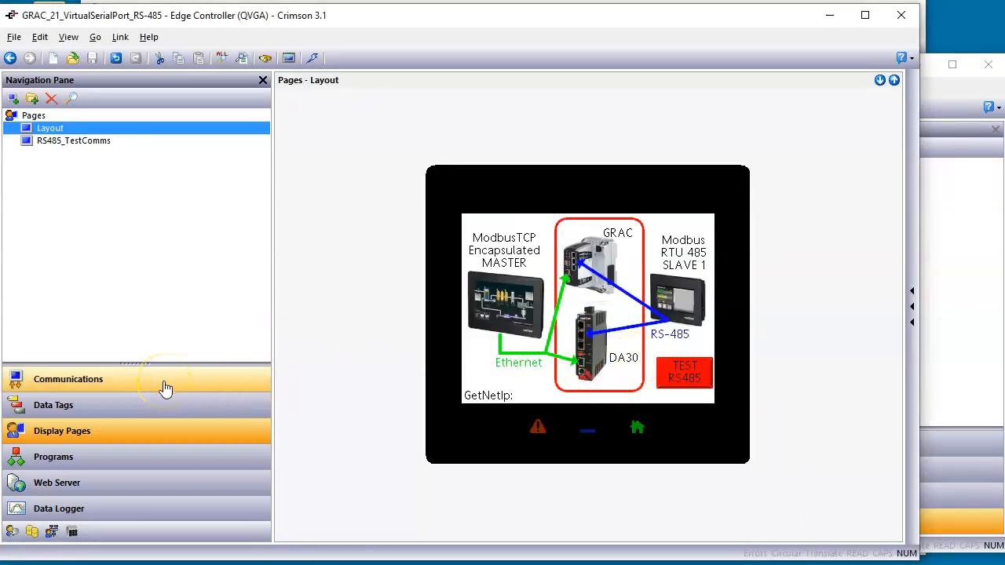
Inspect RS-485 Port A's Virtual Serial Port settings and browse its driver list without changes
{"action": "left_click", "coordinate": [68, 379]}
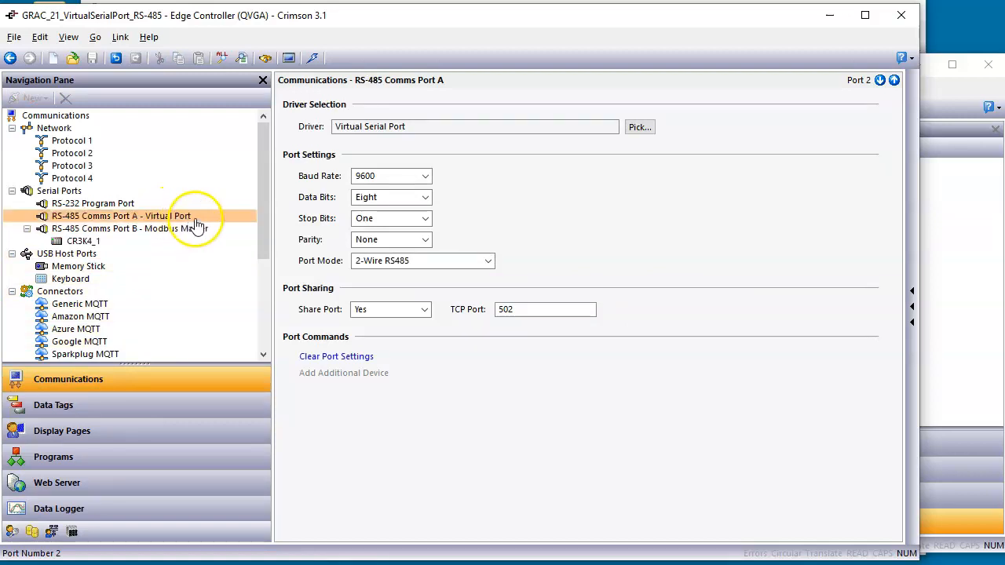
{"action": "left_click", "coordinate": [121, 216]}
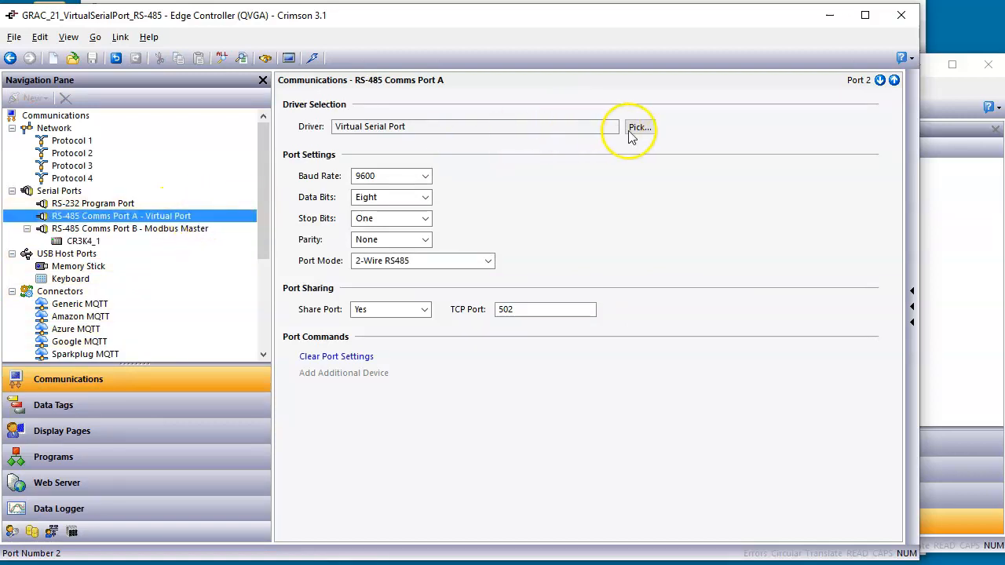
{"action": "left_click", "coordinate": [639, 127]}
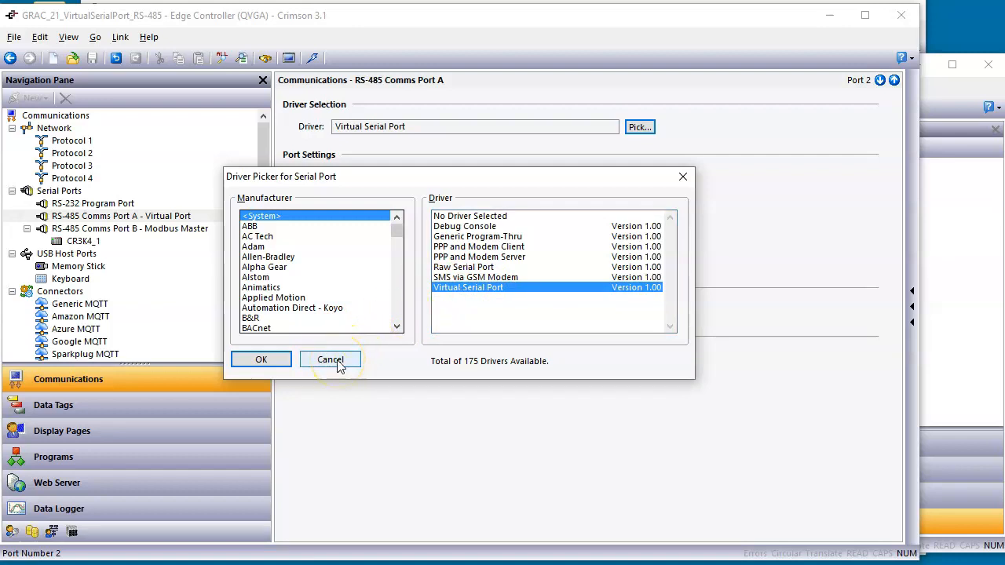
{"action": "left_click", "coordinate": [261, 359]}
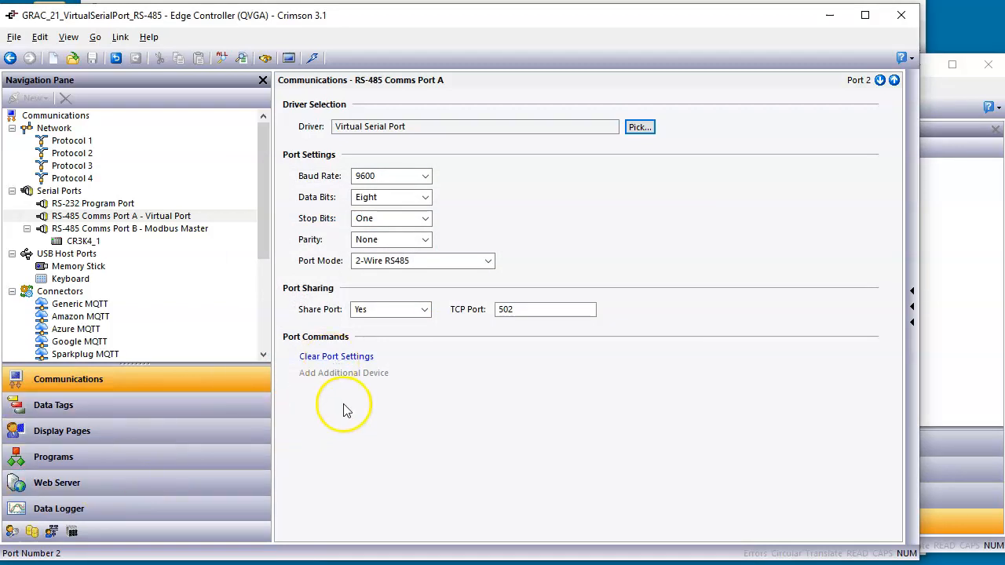
{"action": "mouse_move", "coordinate": [346, 410]}
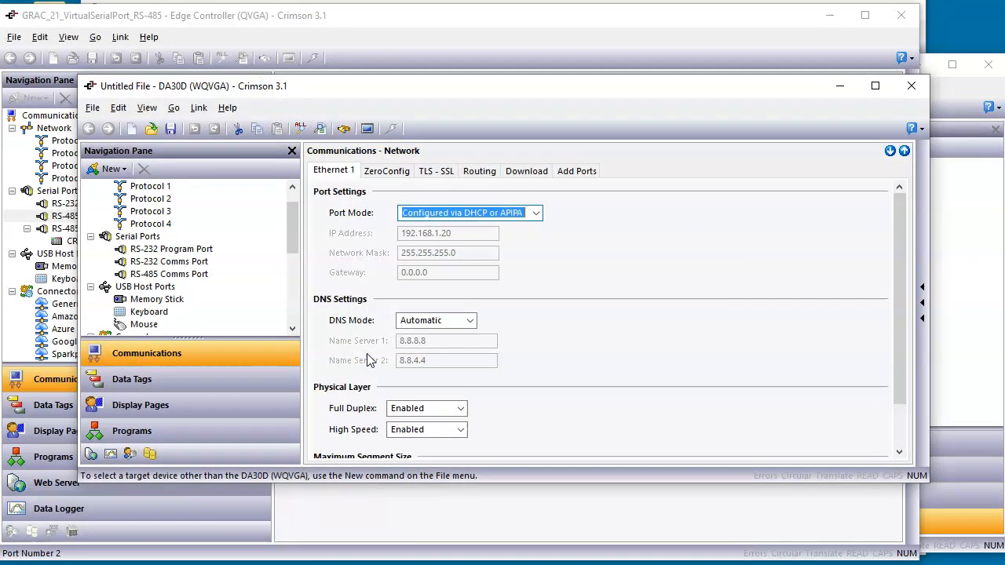
Create a new Data Station DA10D database and select its driverless RS-485 port
{"action": "left_click", "coordinate": [92, 107]}
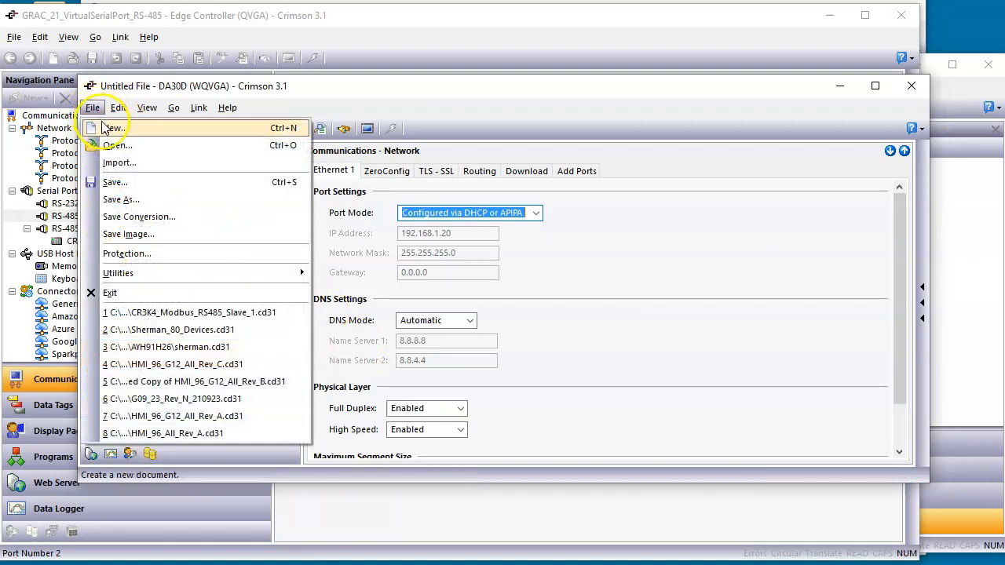
{"action": "left_click", "coordinate": [112, 127]}
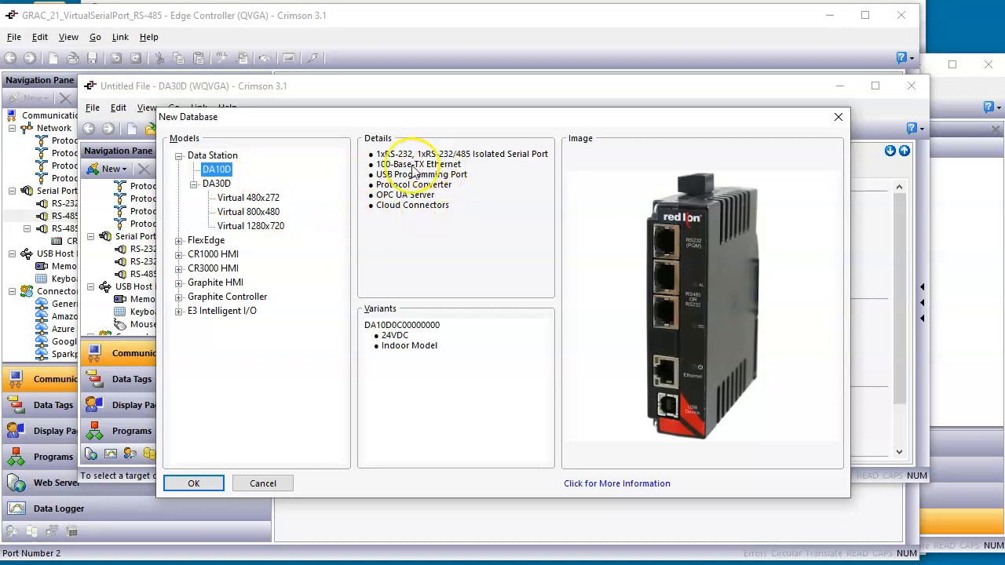
{"action": "left_click", "coordinate": [194, 482]}
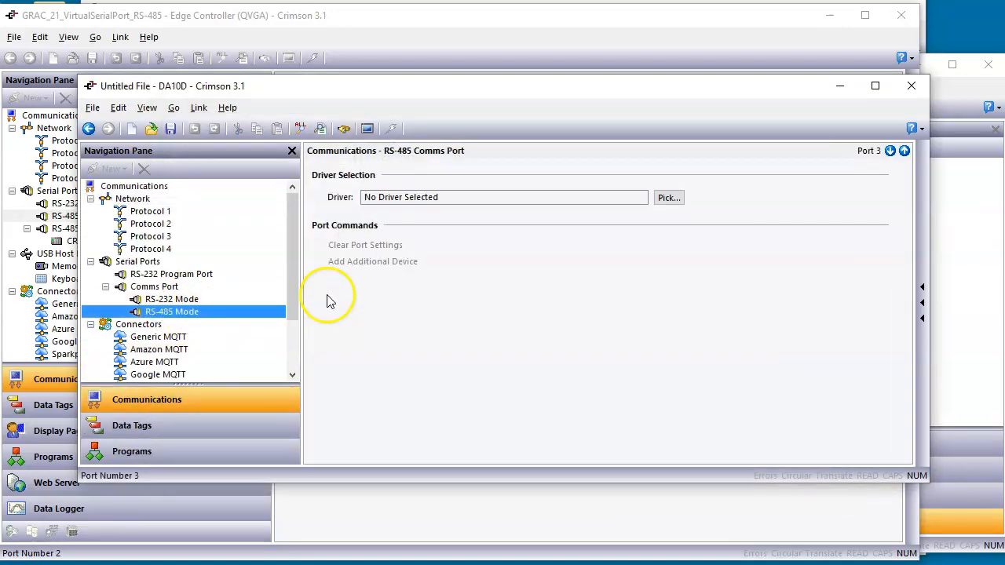
{"action": "left_click", "coordinate": [668, 197]}
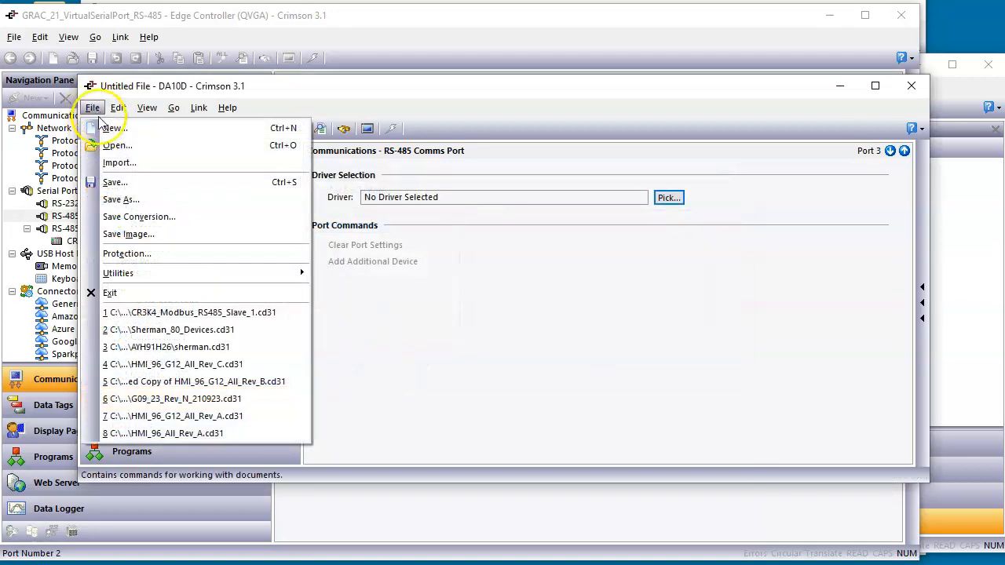
Create a new CR1000-04000 database and browse its RS-485 port drivers without choosing one
{"action": "left_click", "coordinate": [114, 127]}
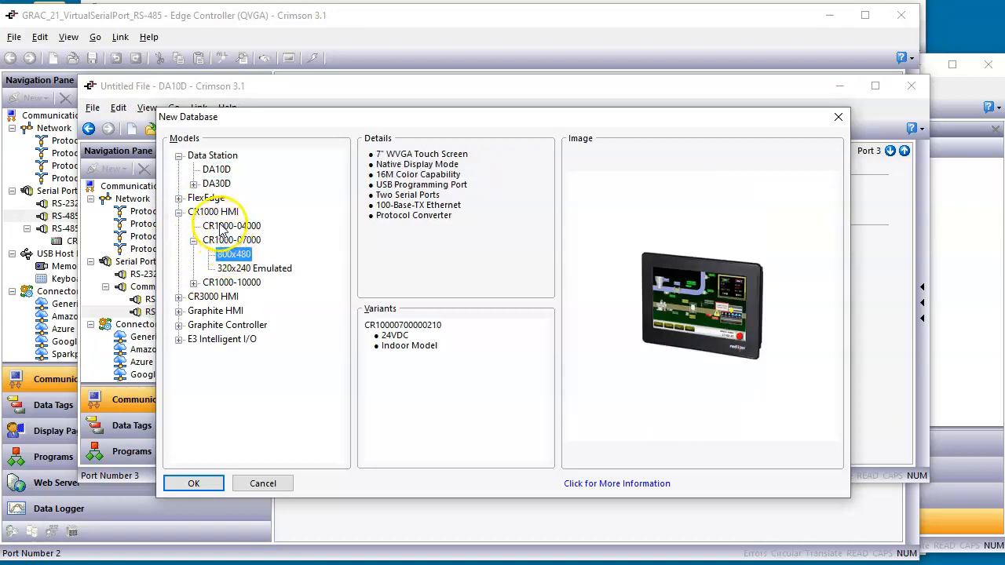
{"action": "left_click", "coordinate": [194, 483]}
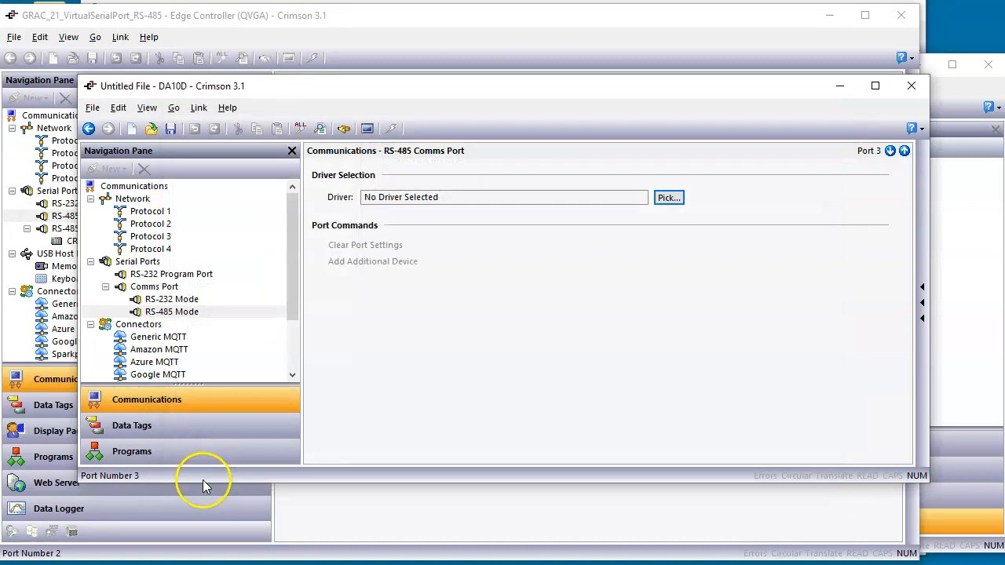
{"action": "mouse_move", "coordinate": [195, 79]}
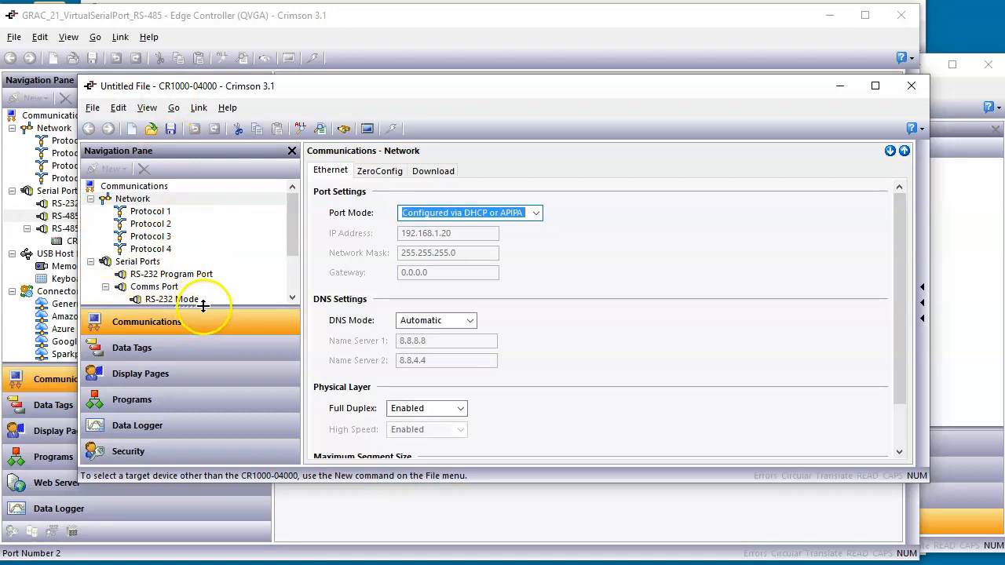
{"action": "left_click", "coordinate": [171, 299]}
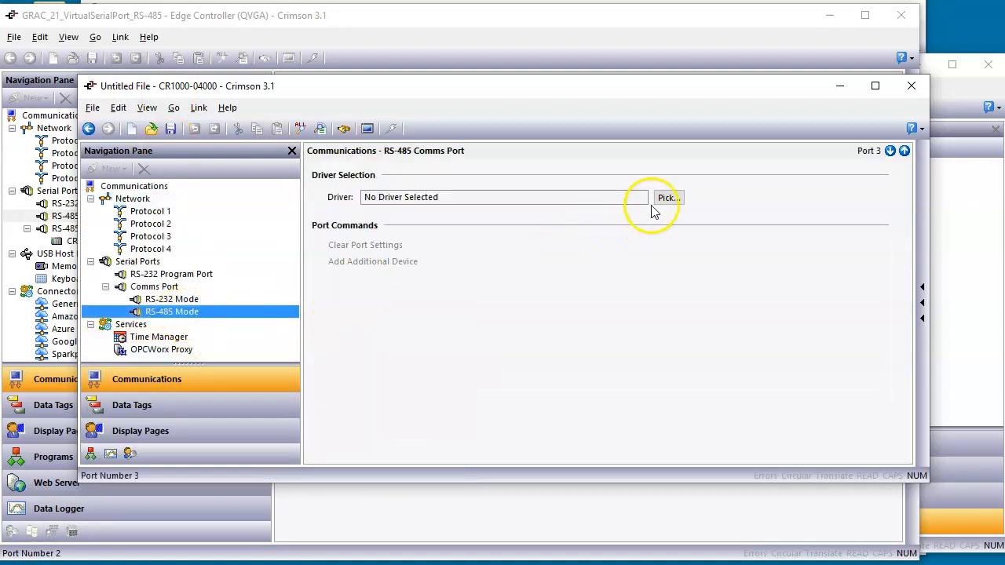
{"action": "left_click", "coordinate": [666, 197]}
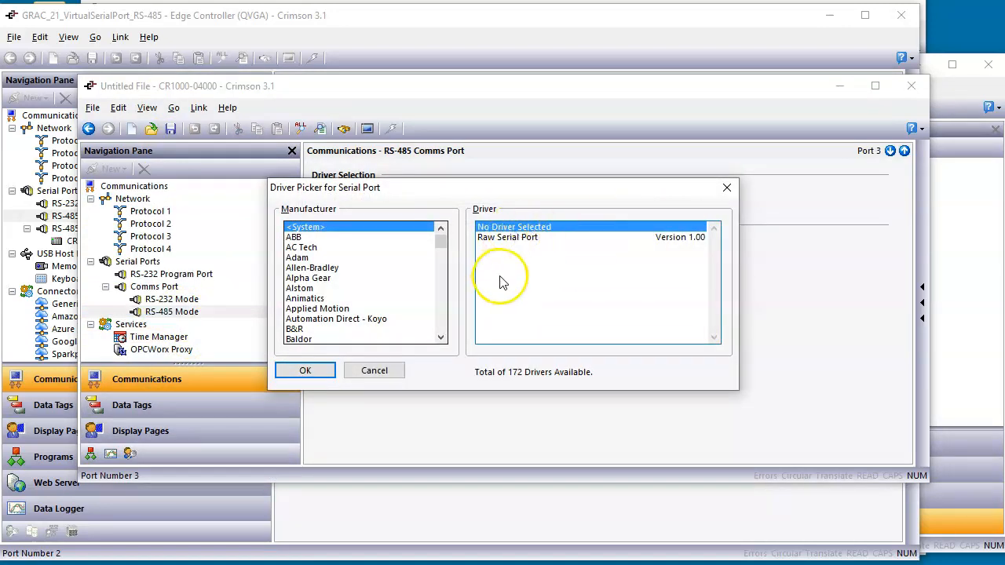
{"action": "left_click", "coordinate": [374, 369]}
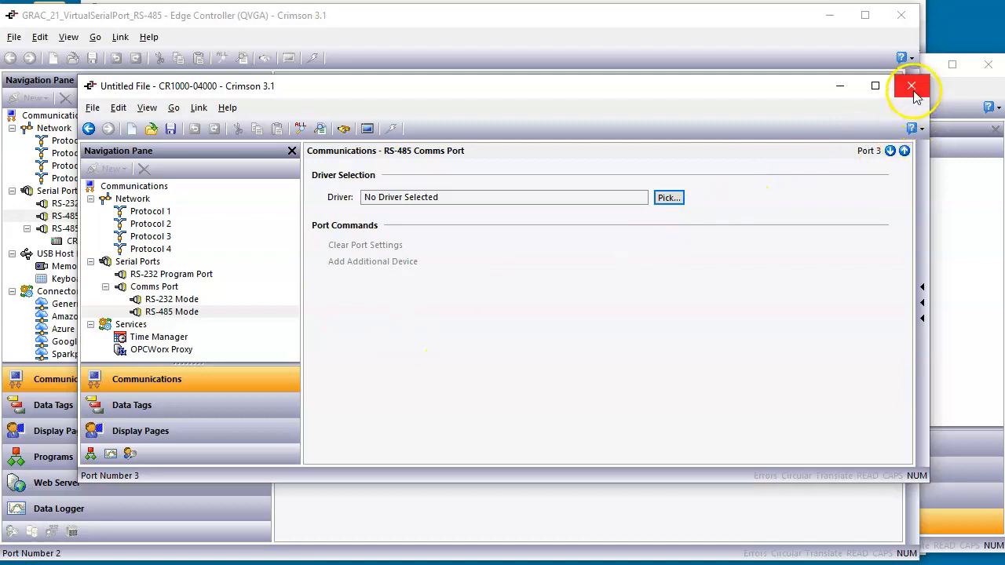
Close the CR1000 database, check Port A shared on TCP 502, and select Port B Modbus Master
{"action": "left_click", "coordinate": [912, 85]}
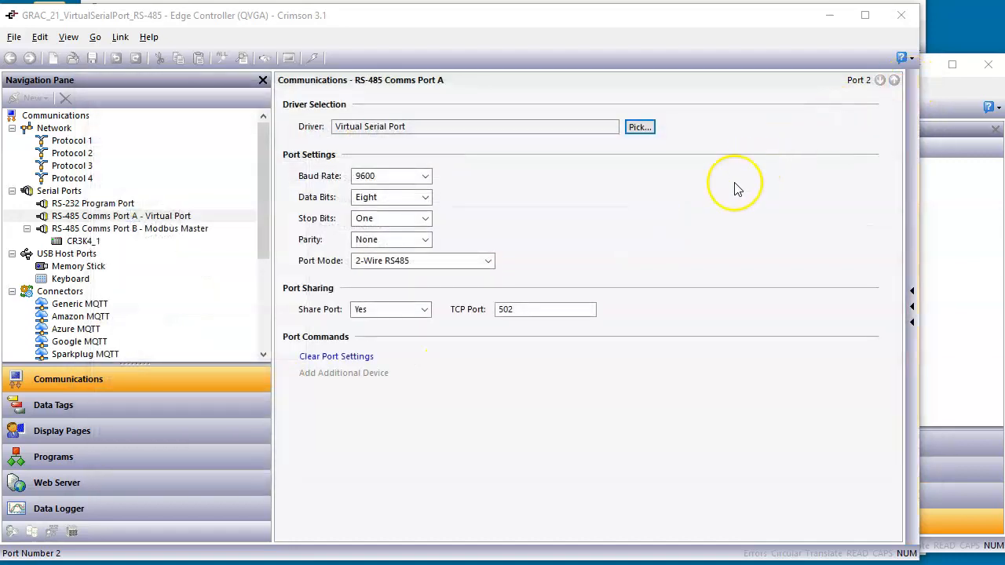
{"action": "mouse_move", "coordinate": [620, 235]}
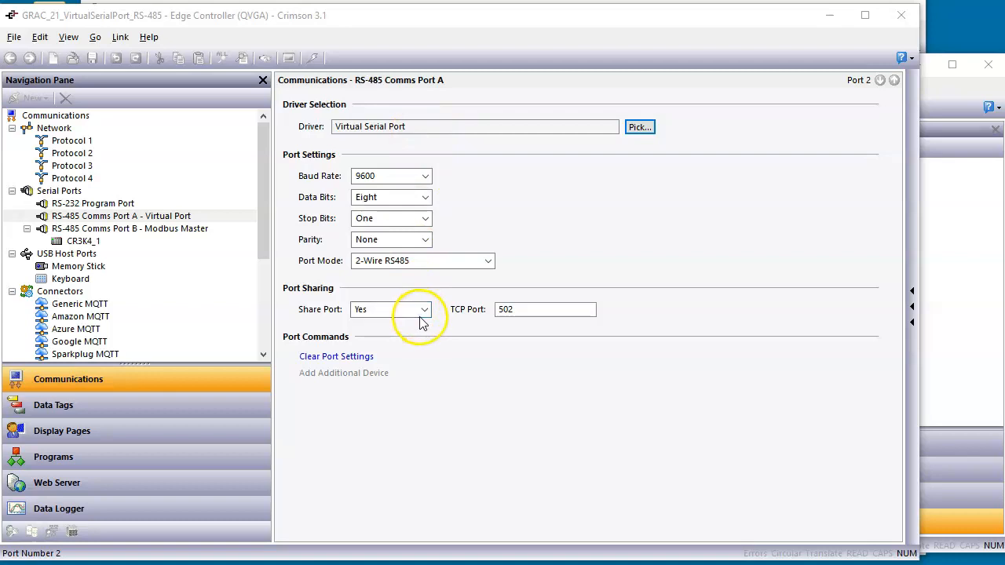
{"action": "left_click", "coordinate": [545, 308]}
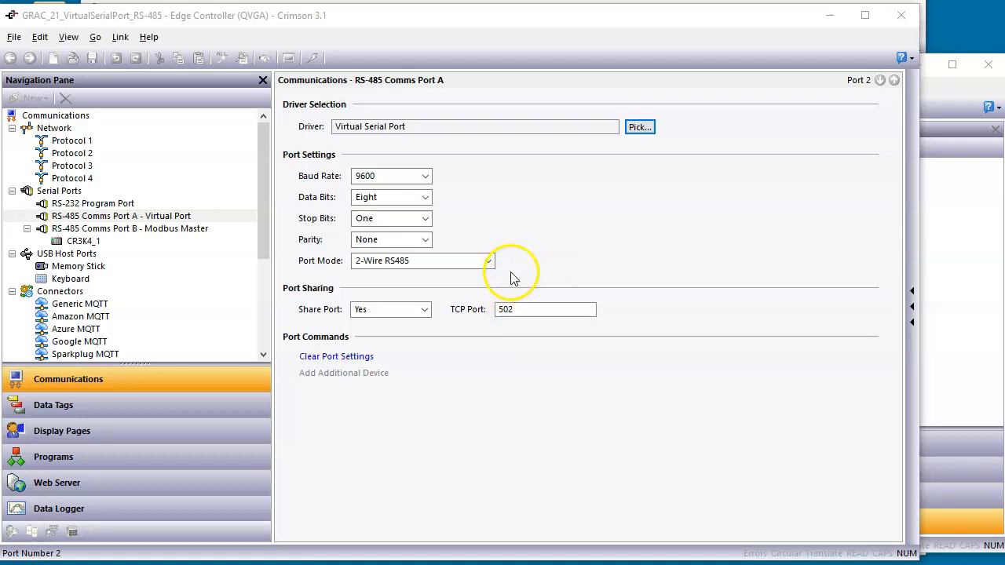
{"action": "left_click", "coordinate": [129, 229]}
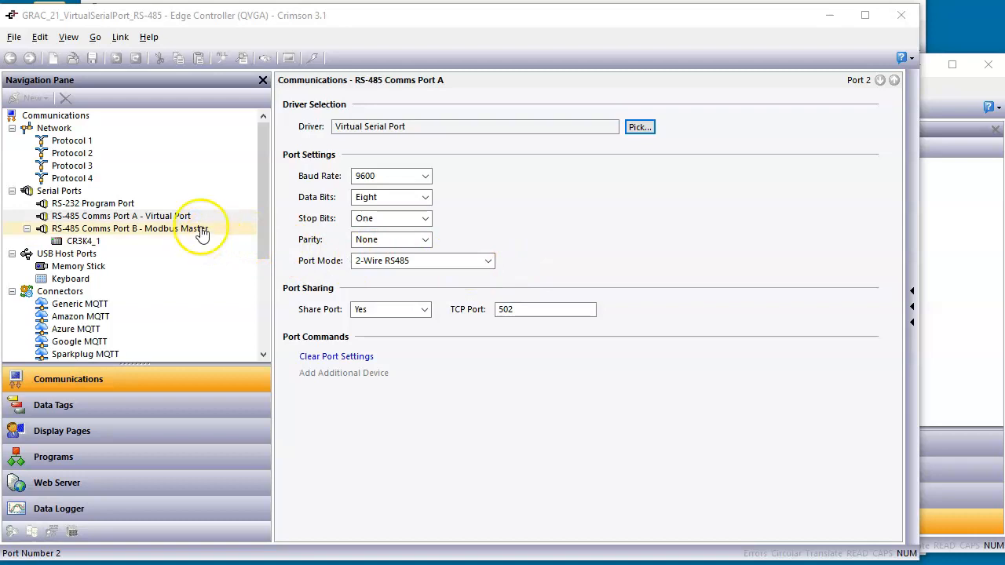
{"action": "left_click", "coordinate": [130, 227]}
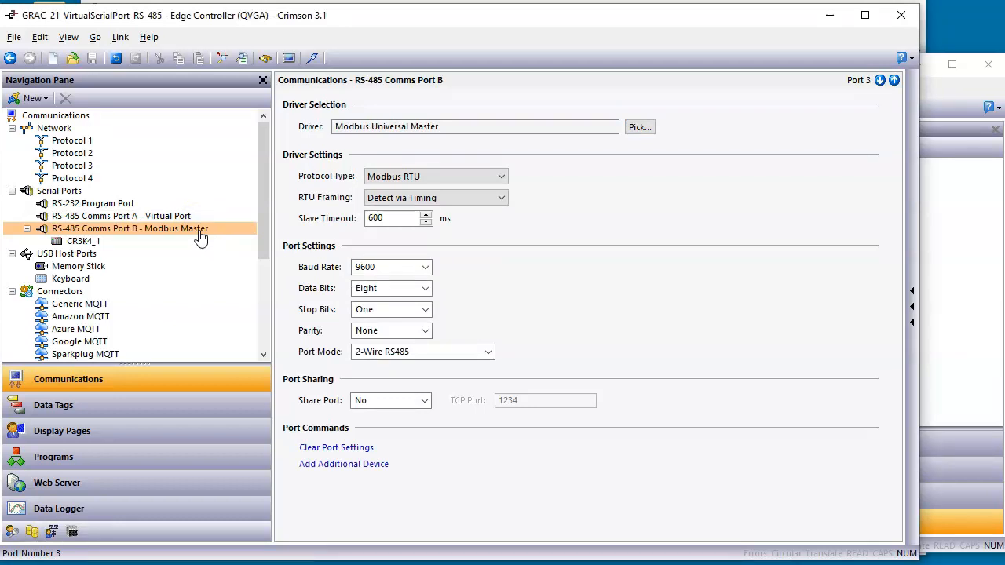
Inspect Port B's CR3K4_1 slave device, then view the GRAC project's data tags
{"action": "left_click", "coordinate": [130, 228]}
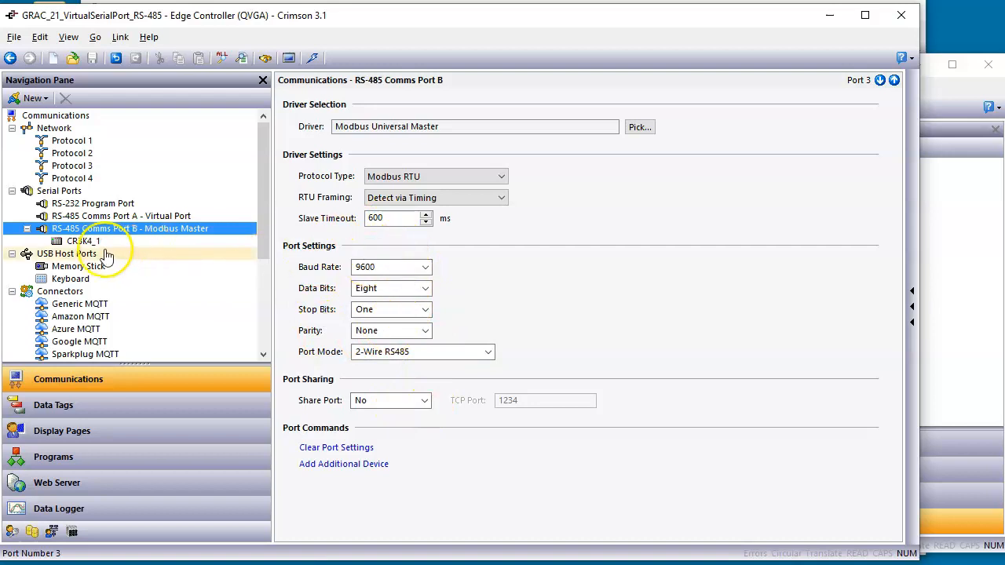
{"action": "left_click", "coordinate": [84, 241]}
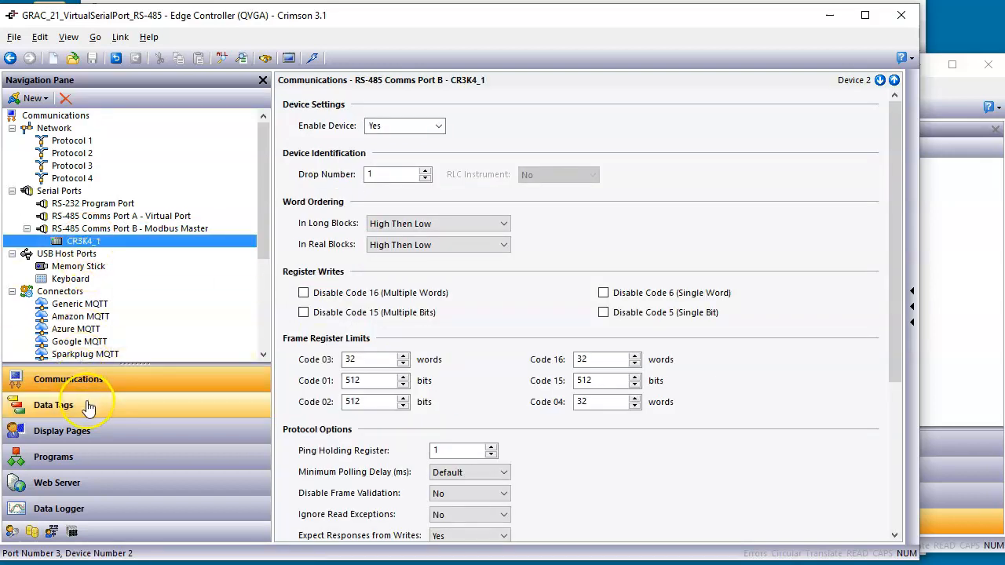
{"action": "left_click", "coordinate": [54, 404]}
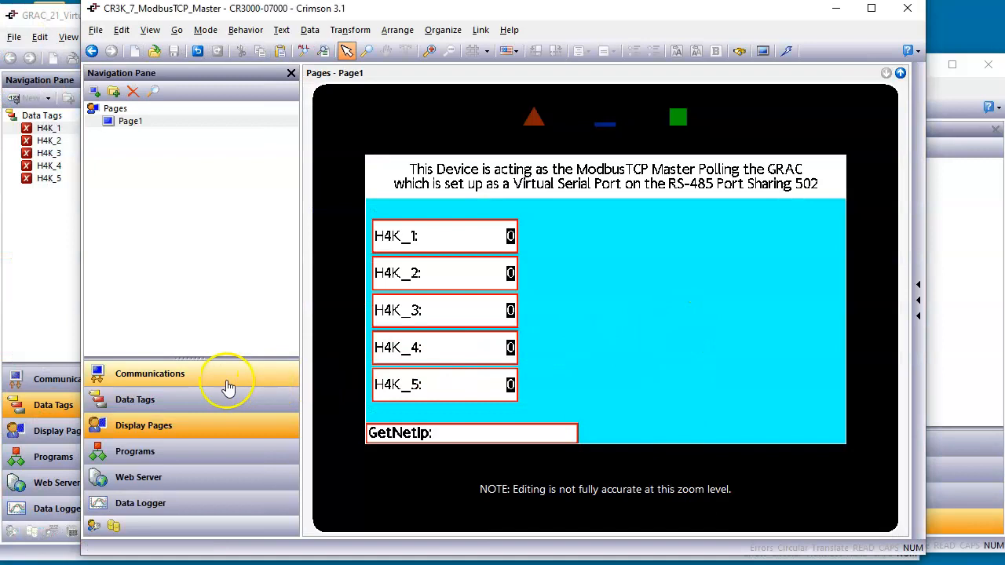
View the master's Encapsulated Master protocol and browse the Ethernet driver list without changes
{"action": "left_click", "coordinate": [150, 373]}
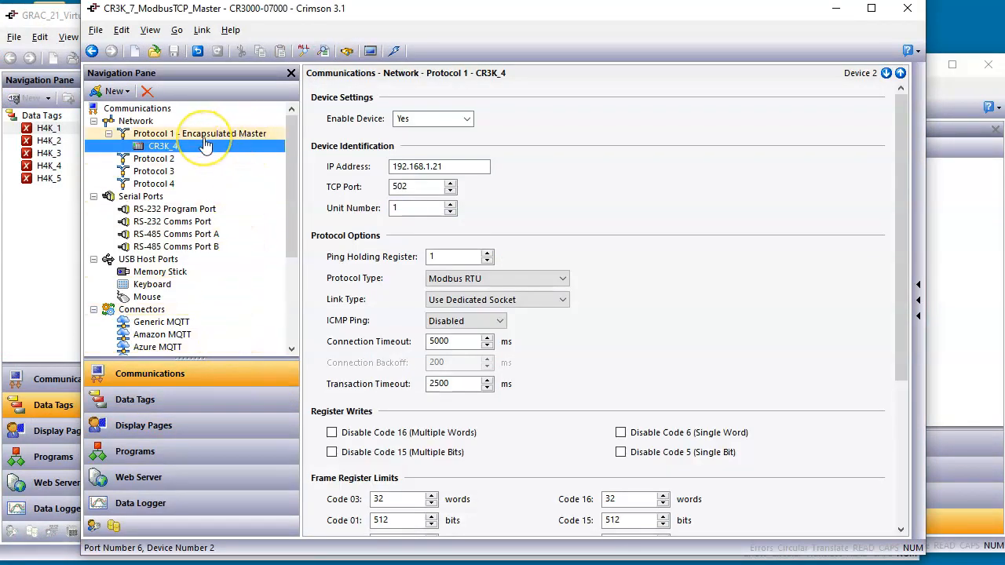
{"action": "left_click", "coordinate": [199, 134]}
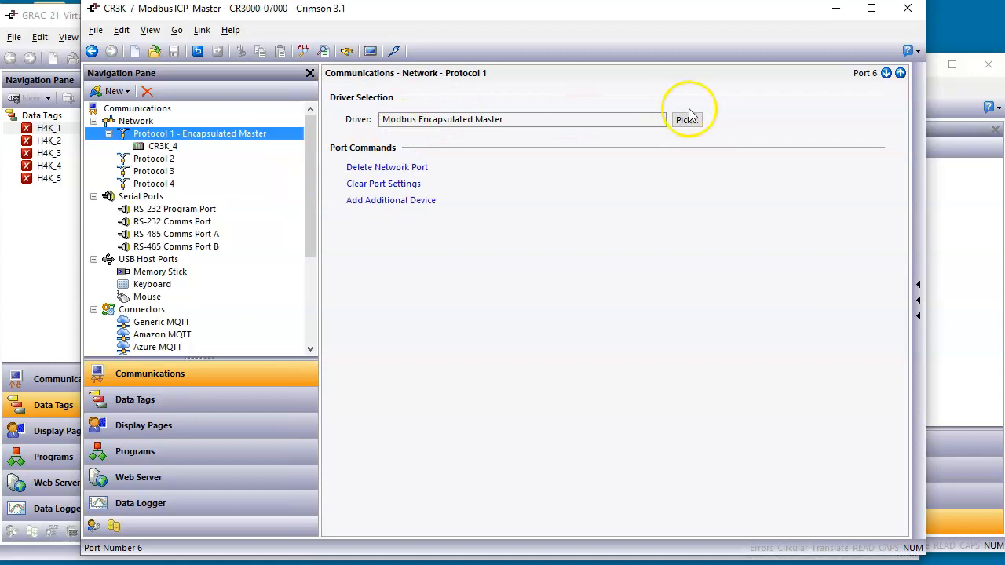
{"action": "left_click", "coordinate": [687, 120]}
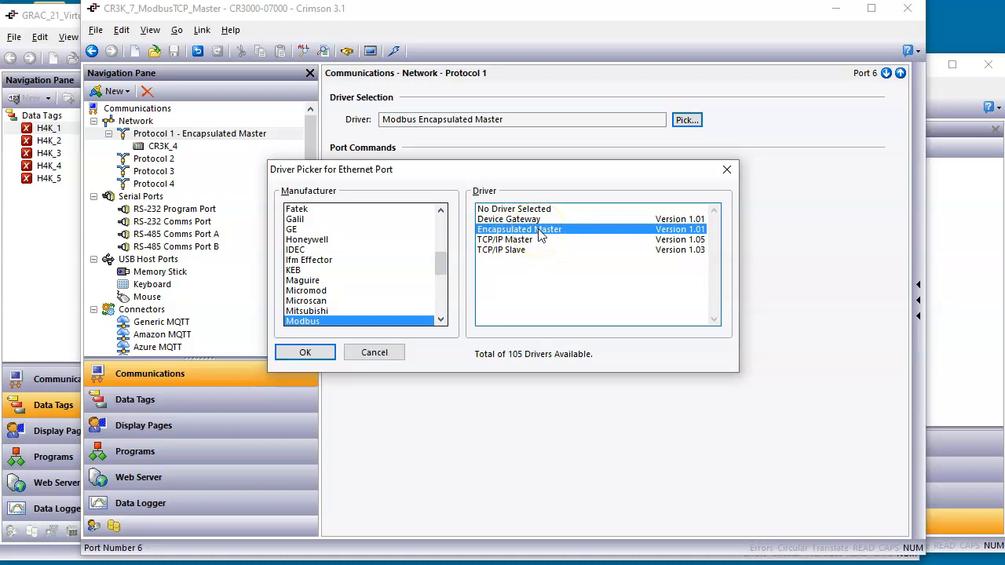
{"action": "mouse_move", "coordinate": [548, 242]}
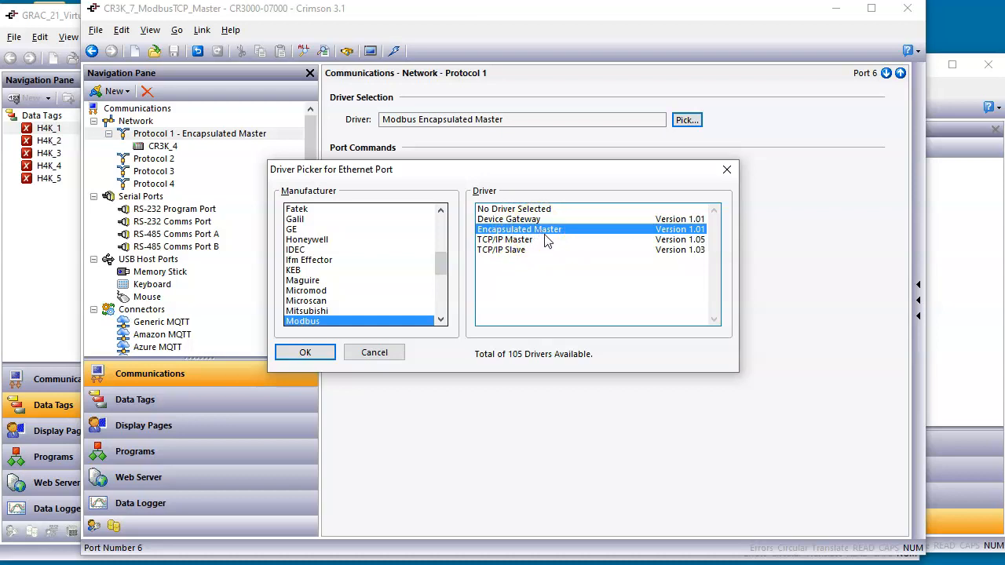
{"action": "left_click", "coordinate": [305, 352]}
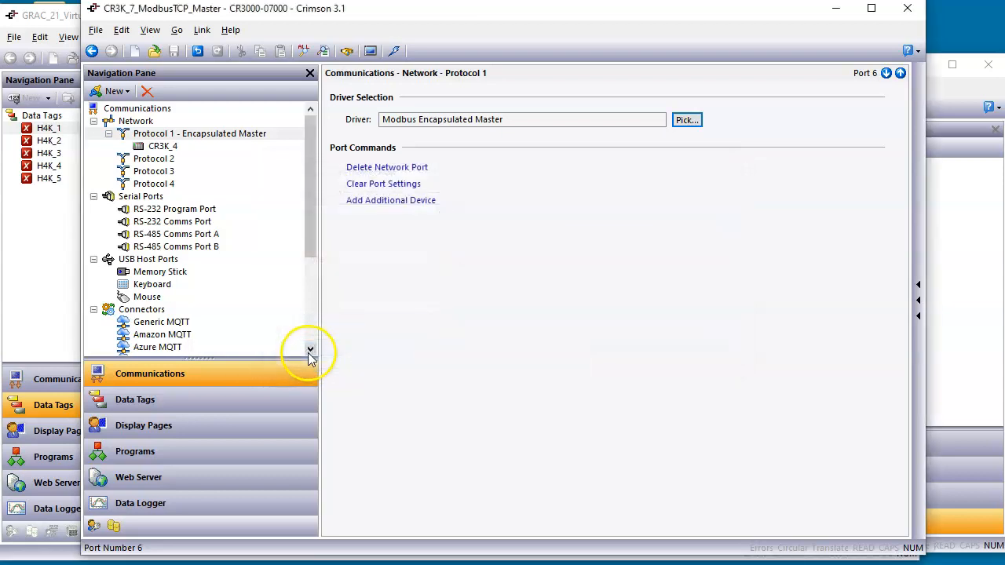
Check the CR3K_4 device at 192.168.1.21 port 502, then bring up the browser windows
{"action": "left_click", "coordinate": [163, 147]}
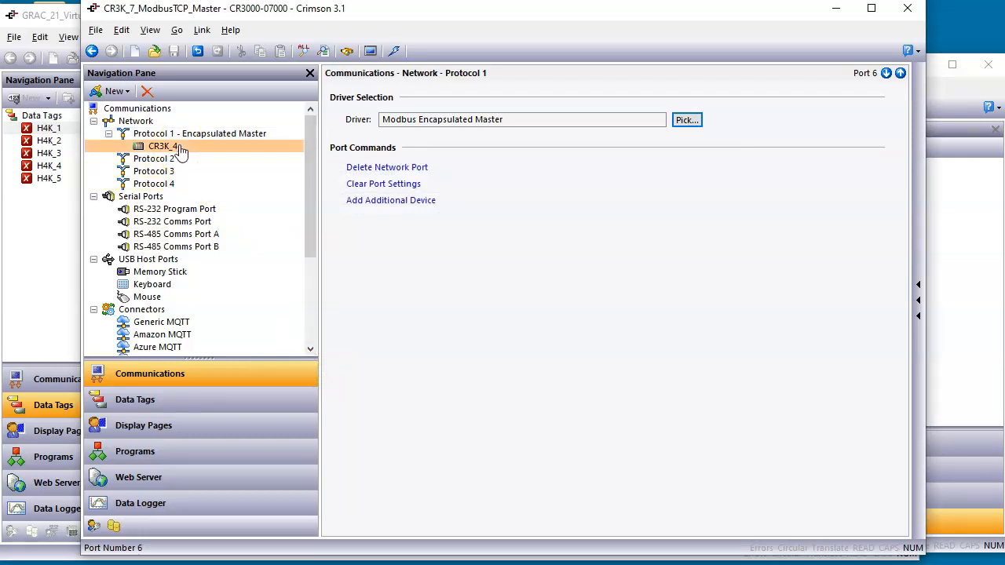
{"action": "left_click", "coordinate": [164, 146]}
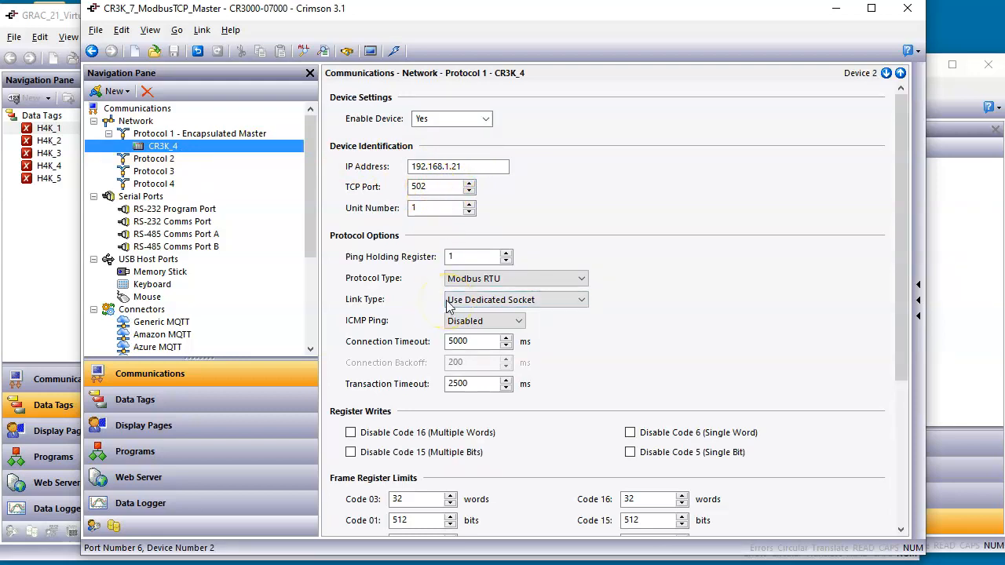
{"action": "left_click", "coordinate": [200, 134]}
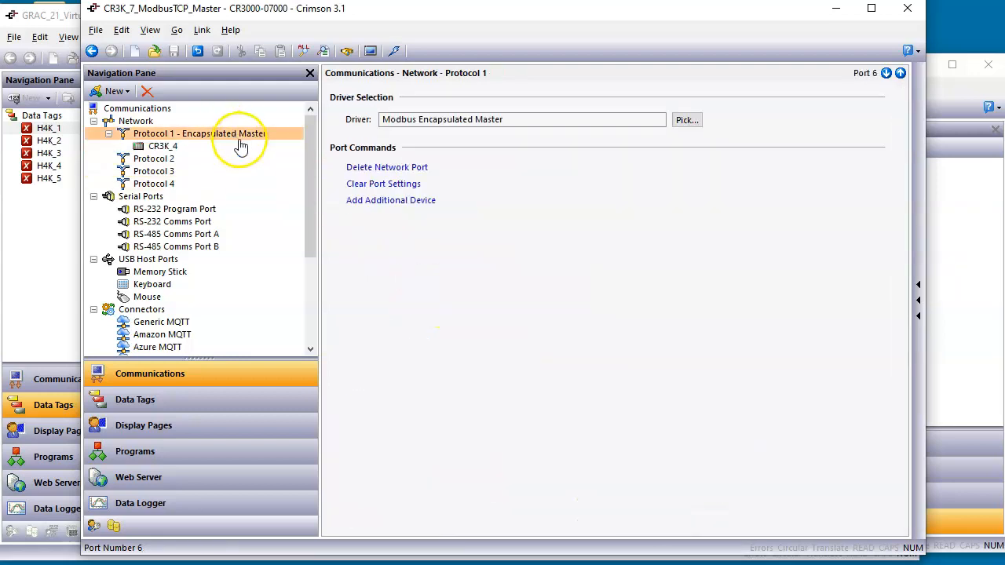
{"action": "mouse_move", "coordinate": [237, 140]}
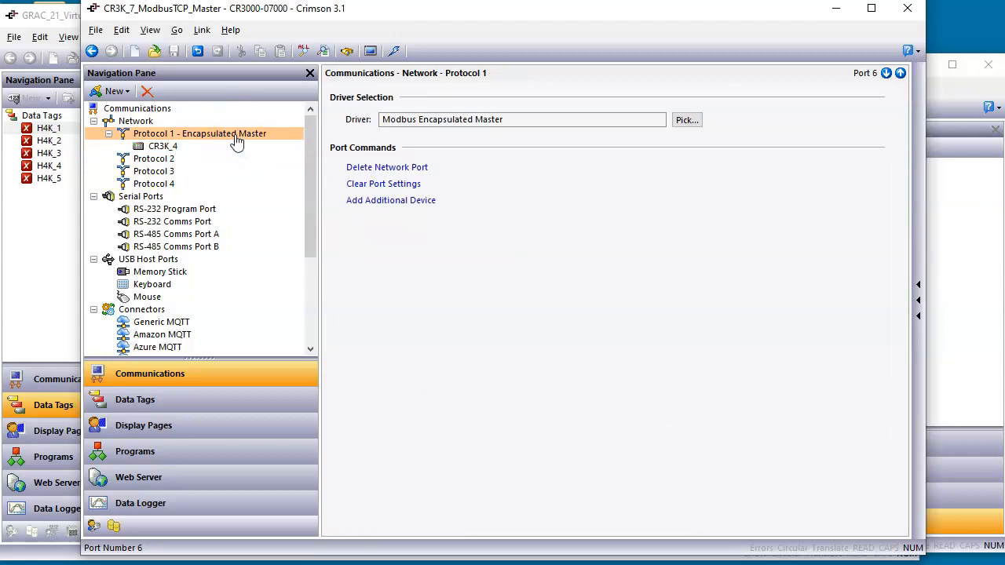
{"action": "left_click", "coordinate": [200, 133]}
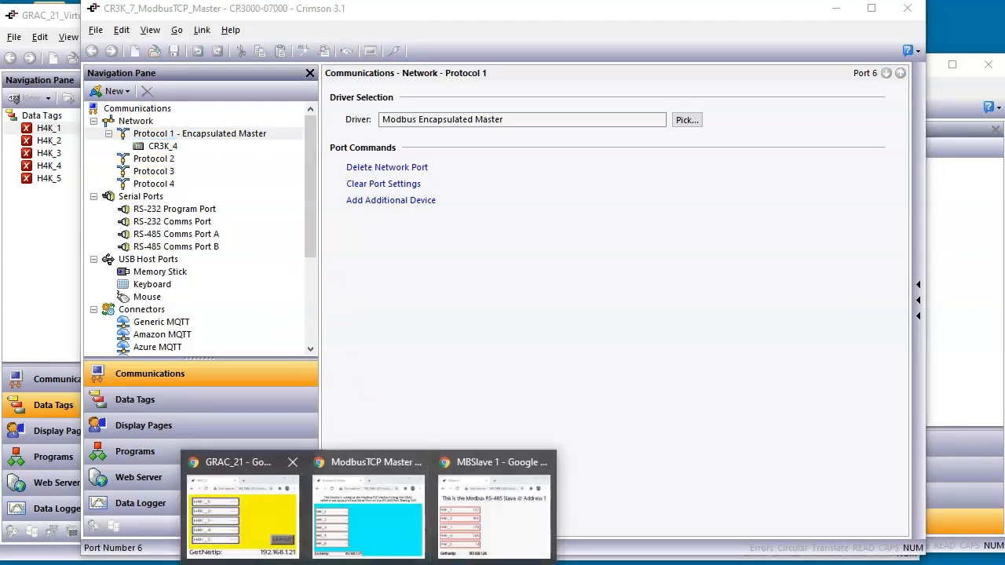
{"action": "left_click", "coordinate": [239, 462]}
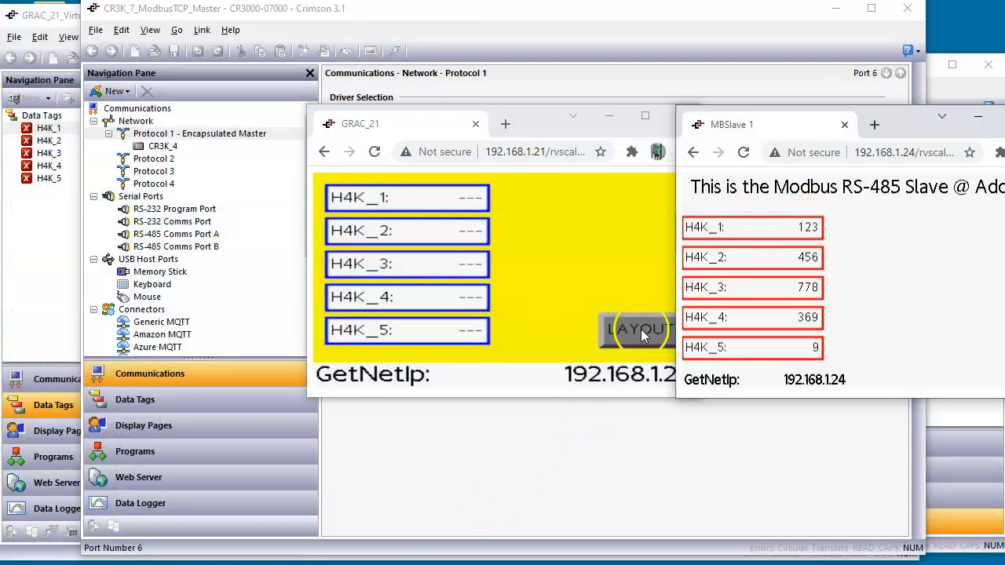
Bring the GRAC_21 and MBSlave 1 browser pages to the front
{"action": "left_click", "coordinate": [637, 329]}
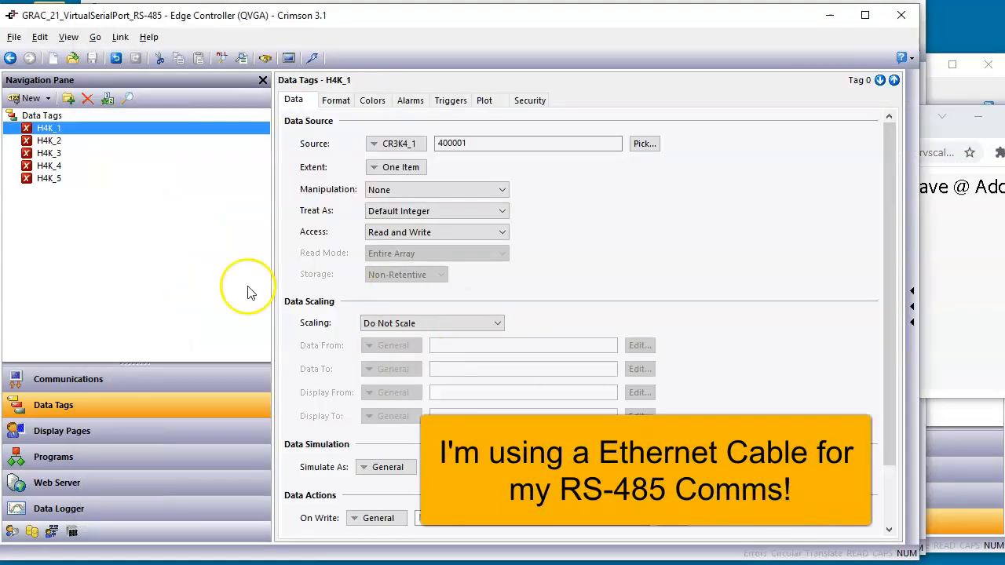
{"action": "left_click", "coordinate": [67, 379]}
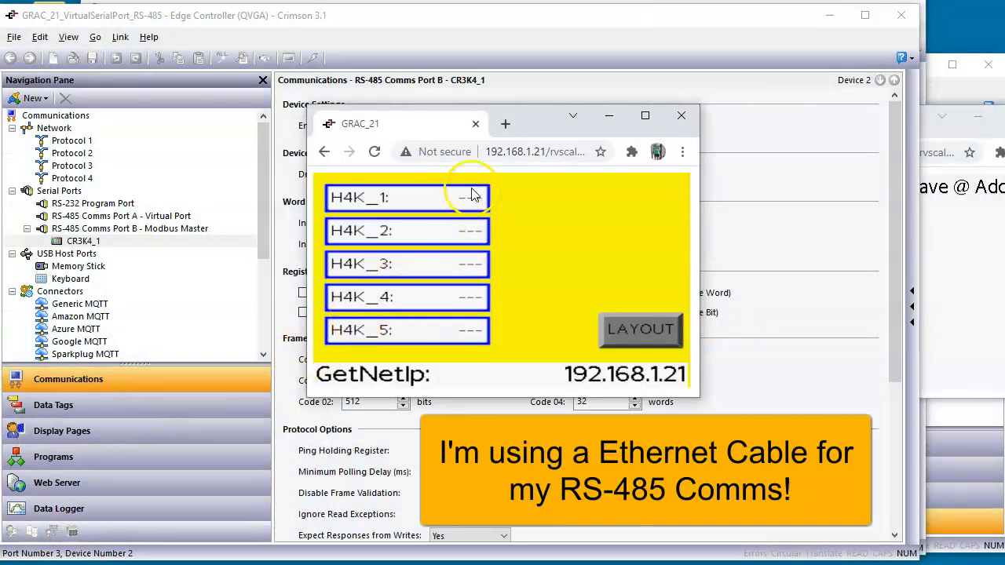
{"action": "mouse_move", "coordinate": [459, 330]}
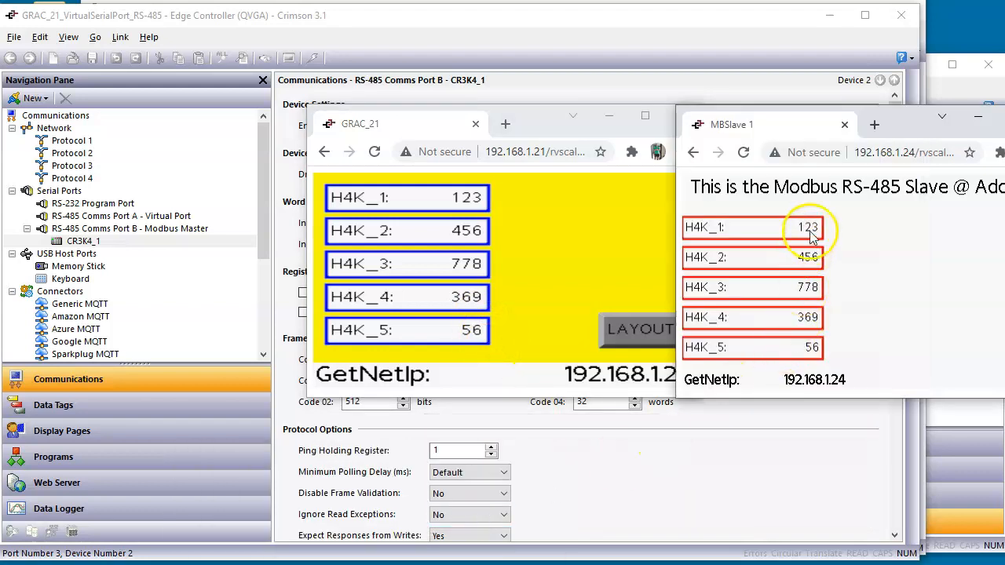
Set slave tag H4K_1 to 111 and submit H4K_2 as 654 from the GRAC page
{"action": "left_click", "coordinate": [808, 226]}
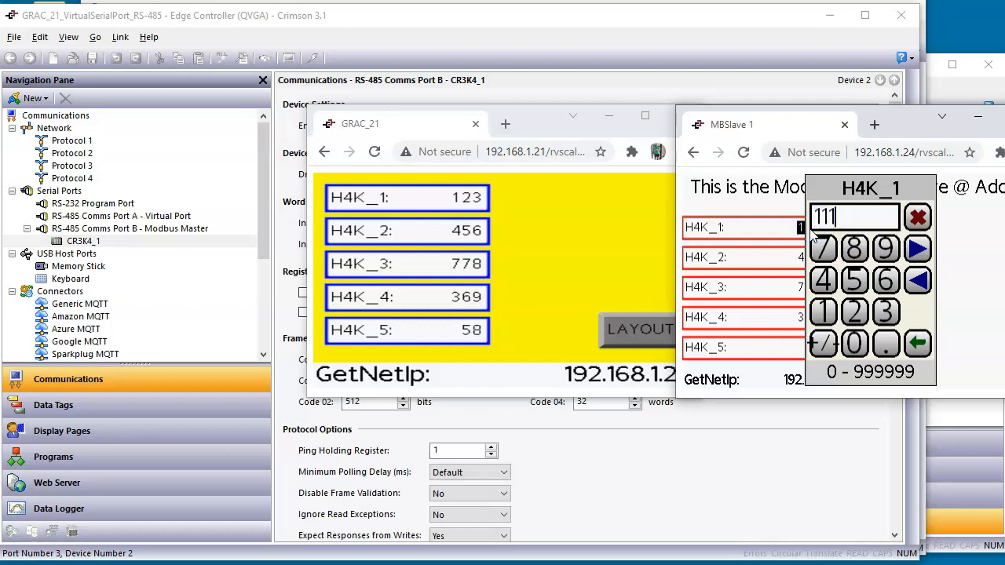
{"action": "left_click", "coordinate": [917, 249]}
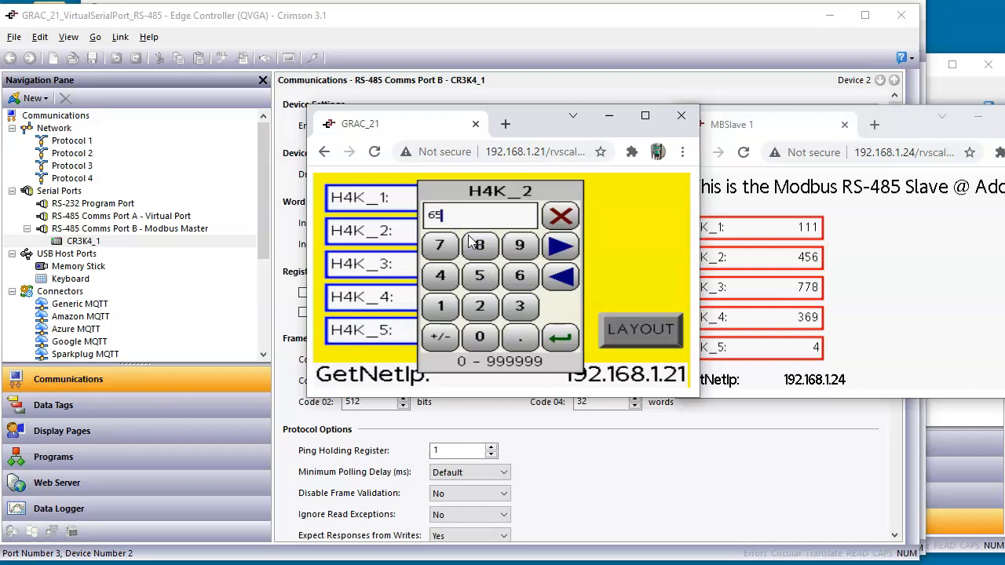
{"action": "left_click", "coordinate": [560, 338]}
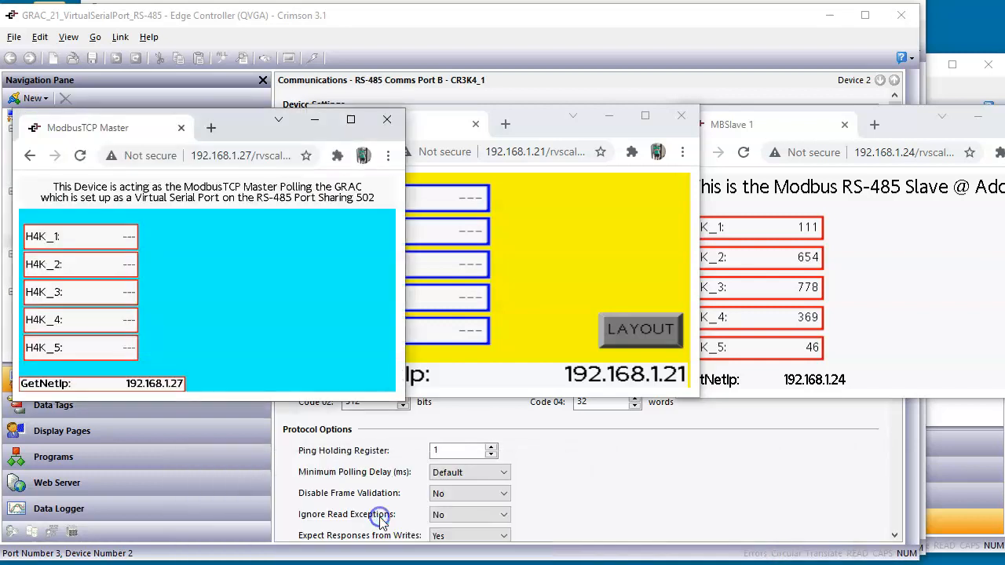
{"action": "mouse_move", "coordinate": [216, 263]}
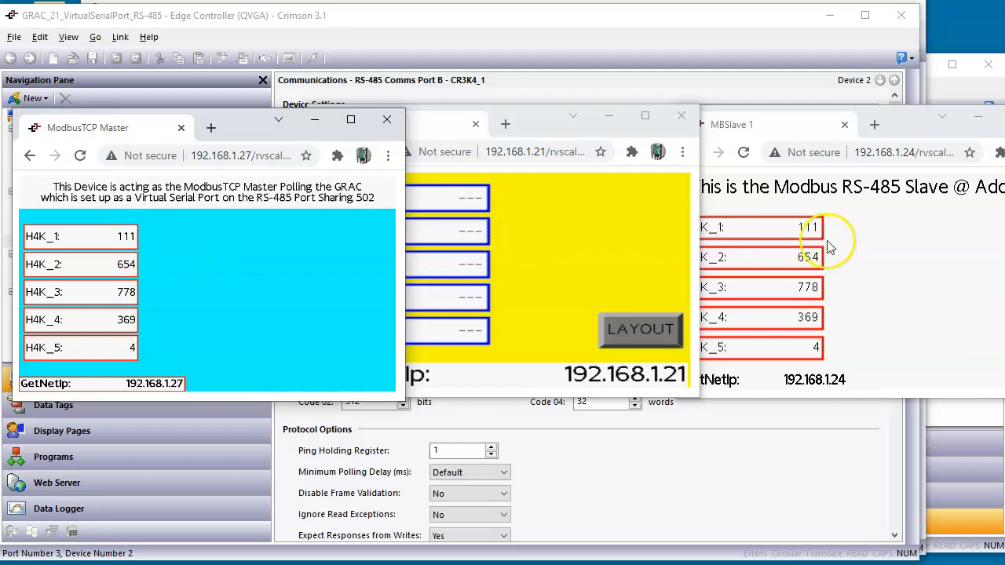
Enter a new H4K_1 value on the slave page while the master page mirrors 111, 654, 778, 369
{"action": "left_click", "coordinate": [808, 227]}
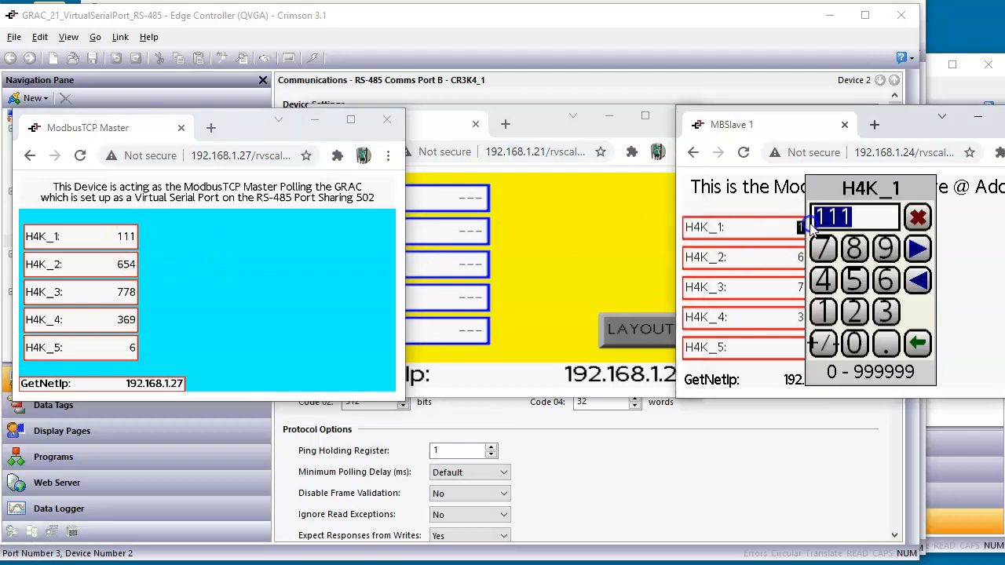
{"action": "left_click", "coordinate": [917, 249]}
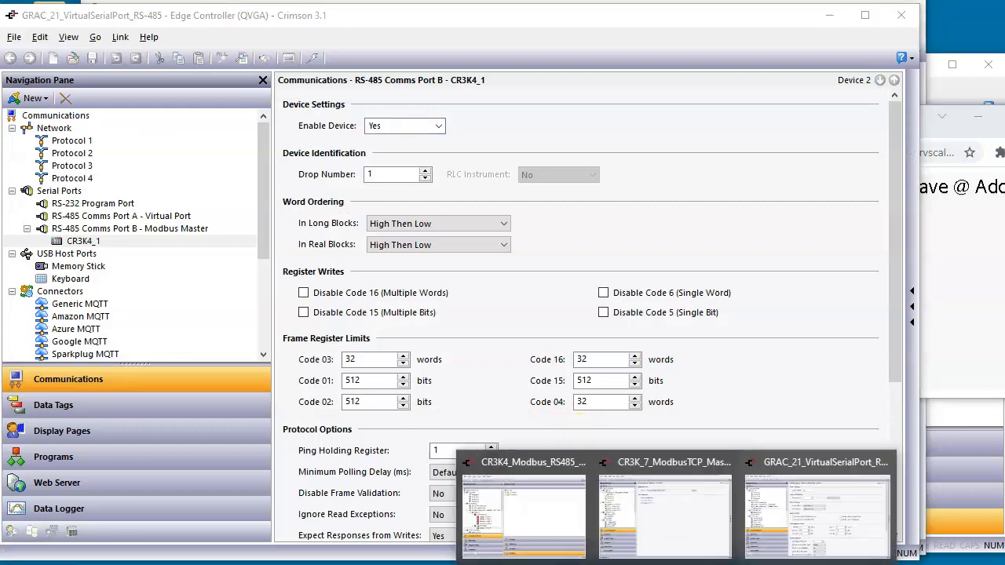
{"action": "mouse_move", "coordinate": [668, 534]}
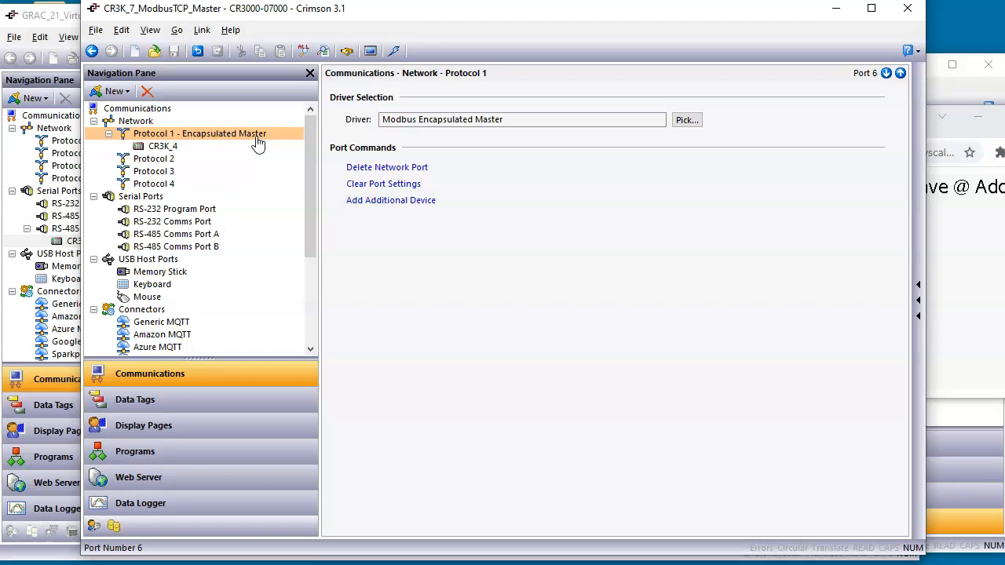
Select Protocol 1 - Encapsulated Master in CR3K_7_ModbusTCP_Master, then bring up the GRAC_21 page
{"action": "left_click", "coordinate": [200, 133]}
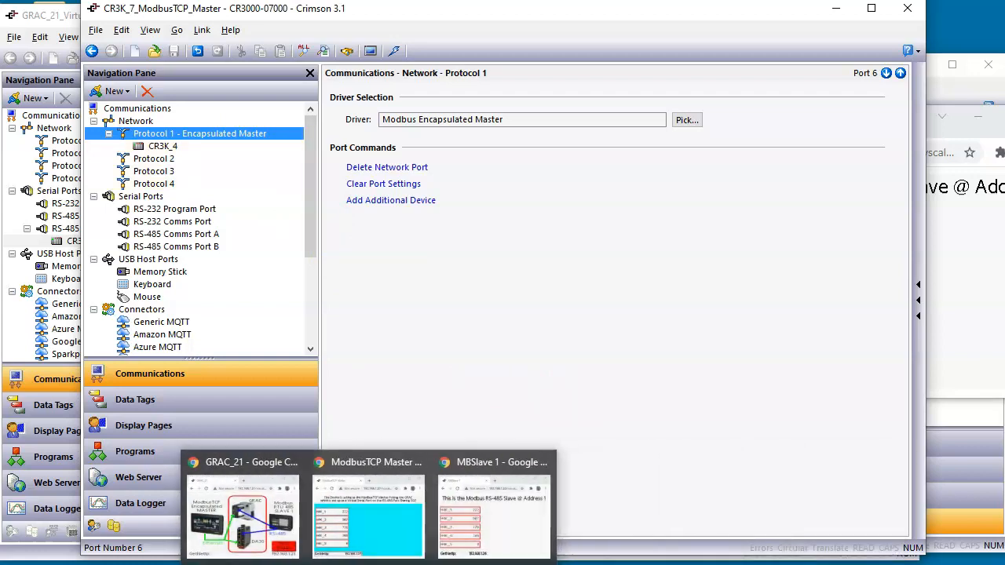
{"action": "left_click", "coordinate": [242, 461]}
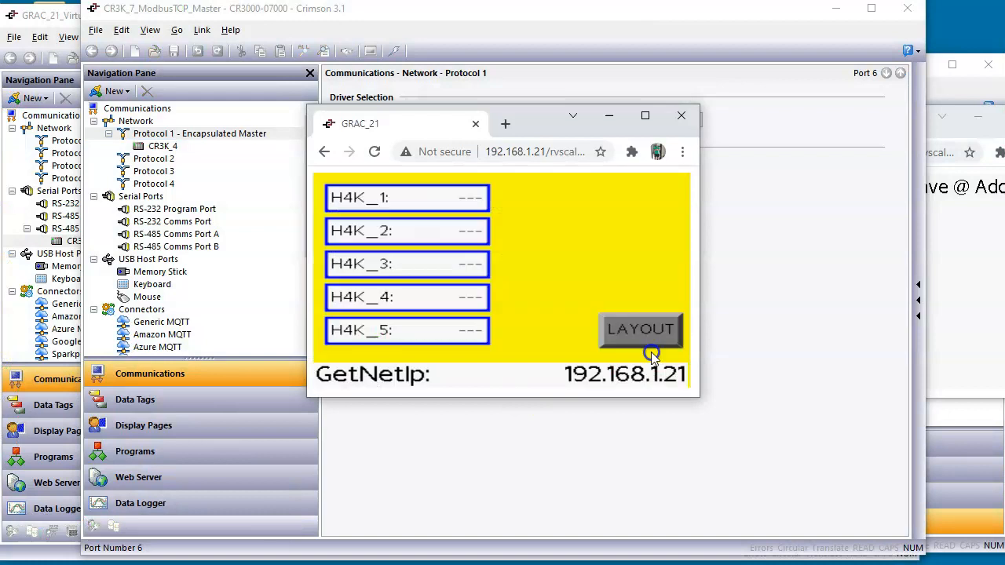